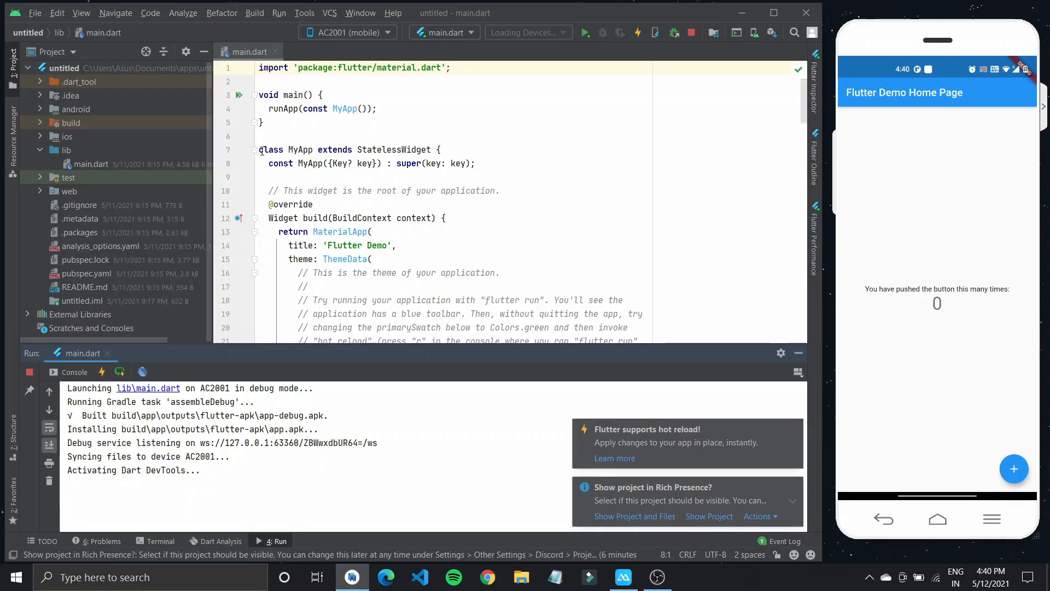
# Step: Replace the counter demo with a HomePage Scaffold holding a rounded Colors.red Container
pyautogui.scroll(-3)
pyautogui.write('stf')
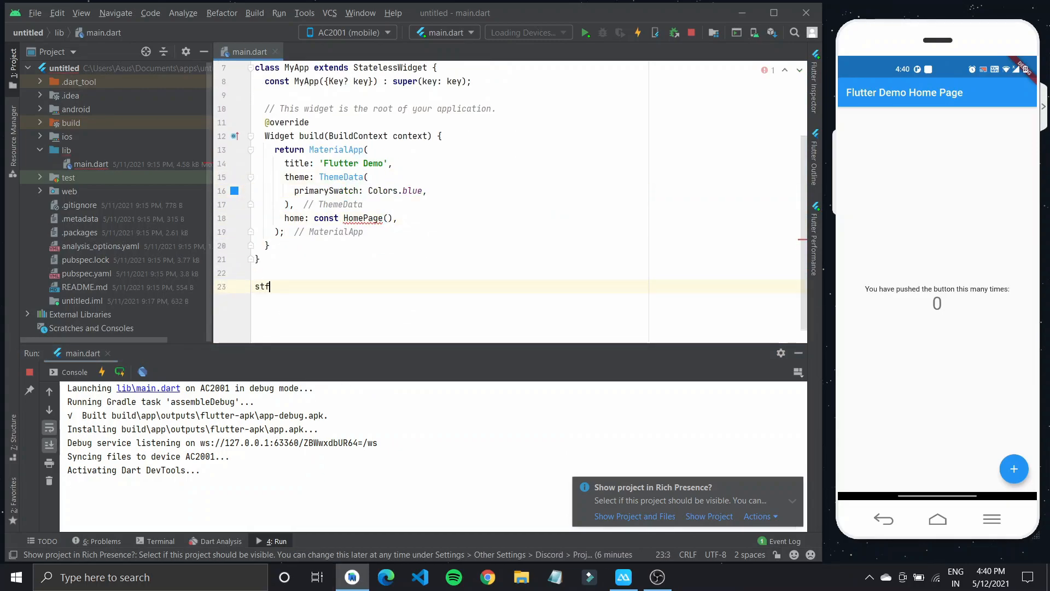
pyautogui.write('lessWidget {')
pyautogui.write('color: Colors')
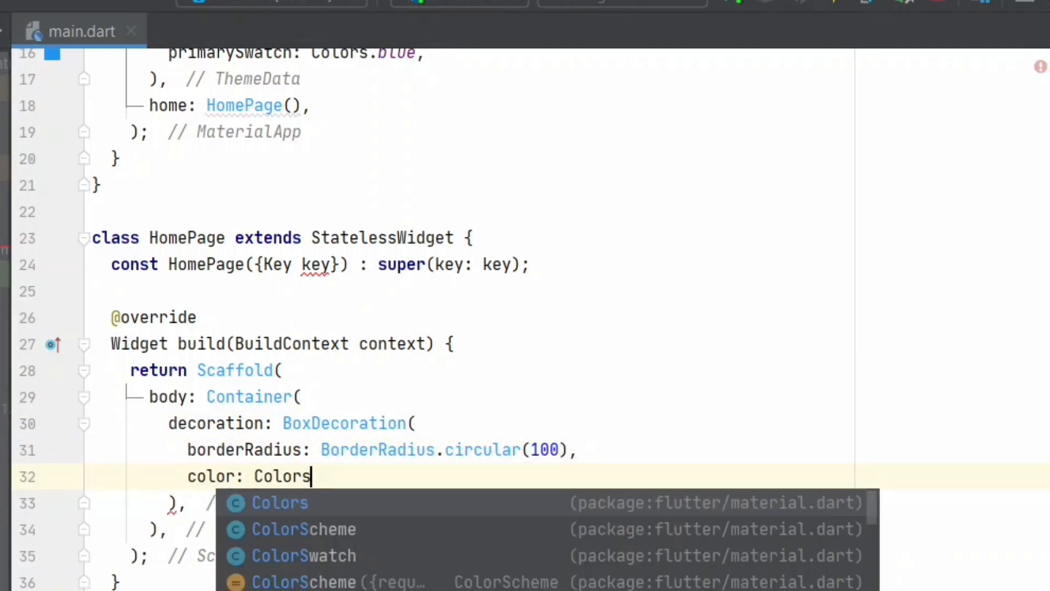
pyautogui.write('.red')
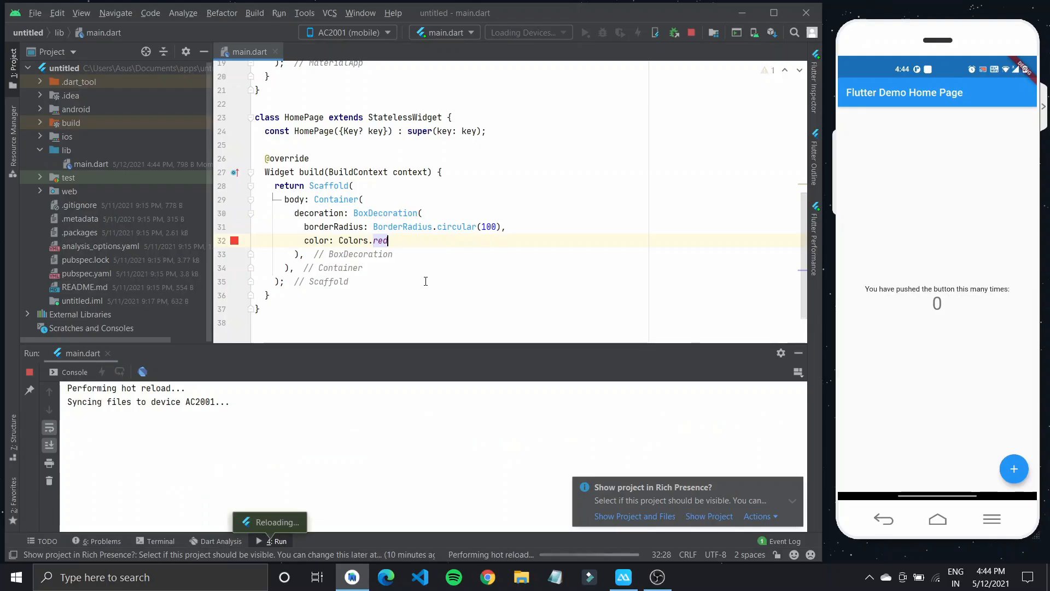
# Step: Add an AppBar and wrap the 100×100 circle in a GestureDetector pushing StoryView()
pyautogui.click(637, 32)
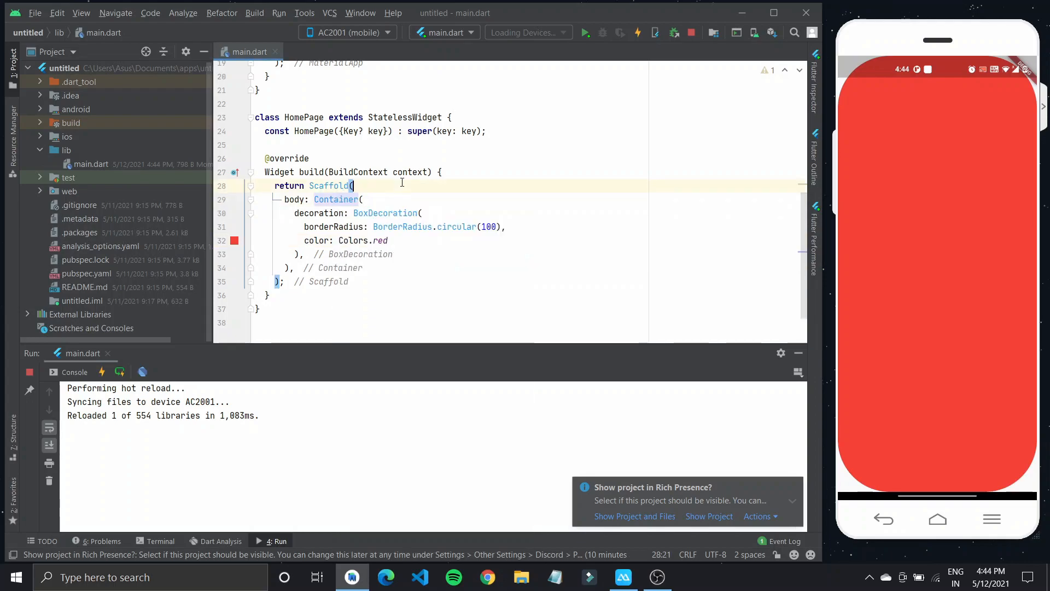
pyautogui.write('appBar: AppBar(),')
pyautogui.write('onTap: ()=> Navigator.push(context, MaterialPageRoute(builder: builder)),')
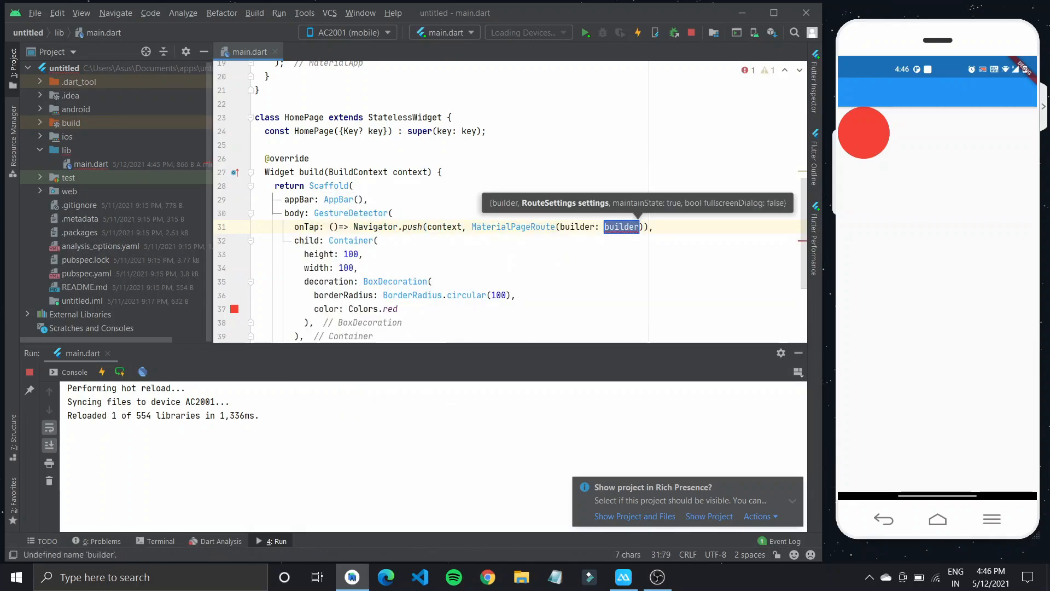
pyautogui.write('(context)=> StoryView()')
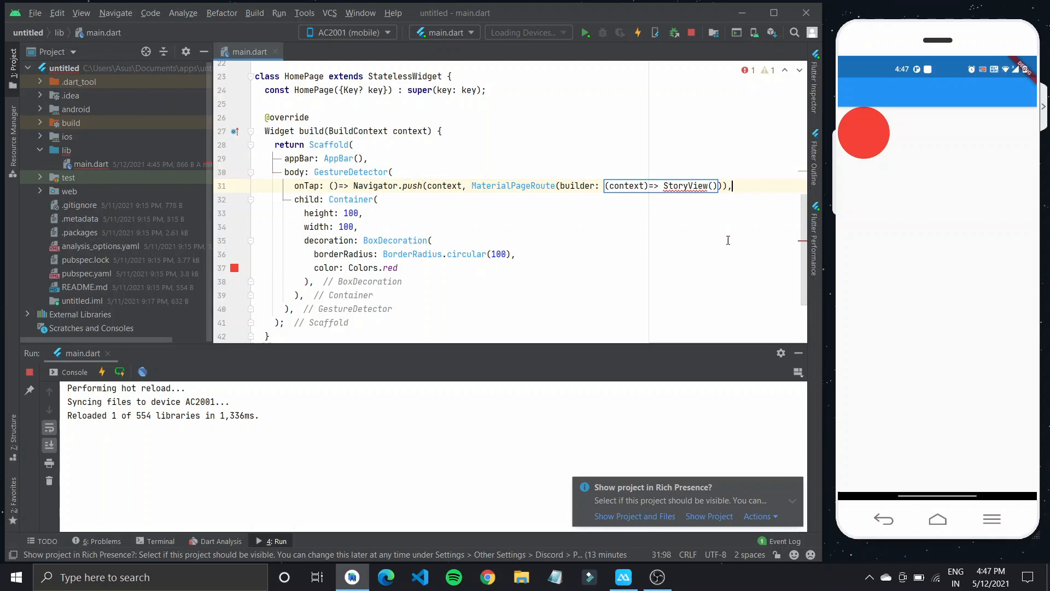
pyautogui.doubleClick(684, 186)
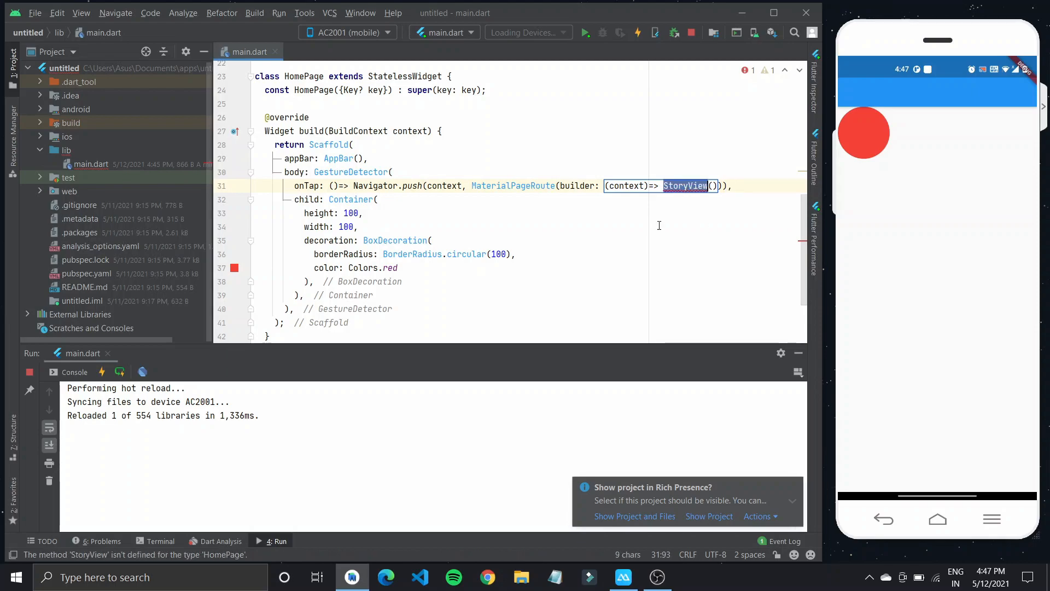
# Step: Create a new Dart file named storyview in the lib folder
pyautogui.click(65, 149)
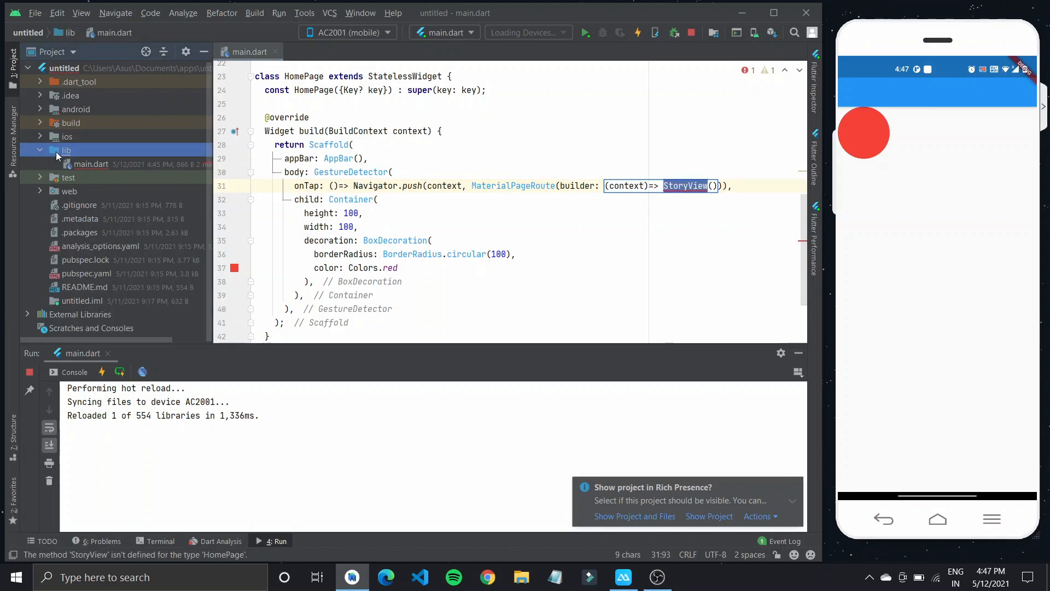
pyautogui.rightClick(66, 149)
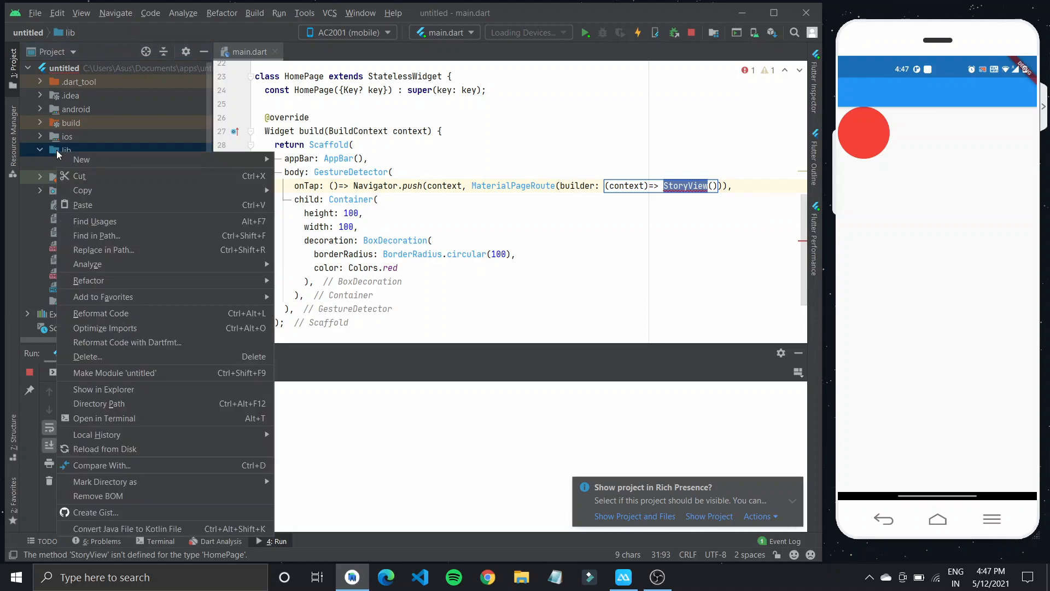
pyautogui.moveTo(82, 159)
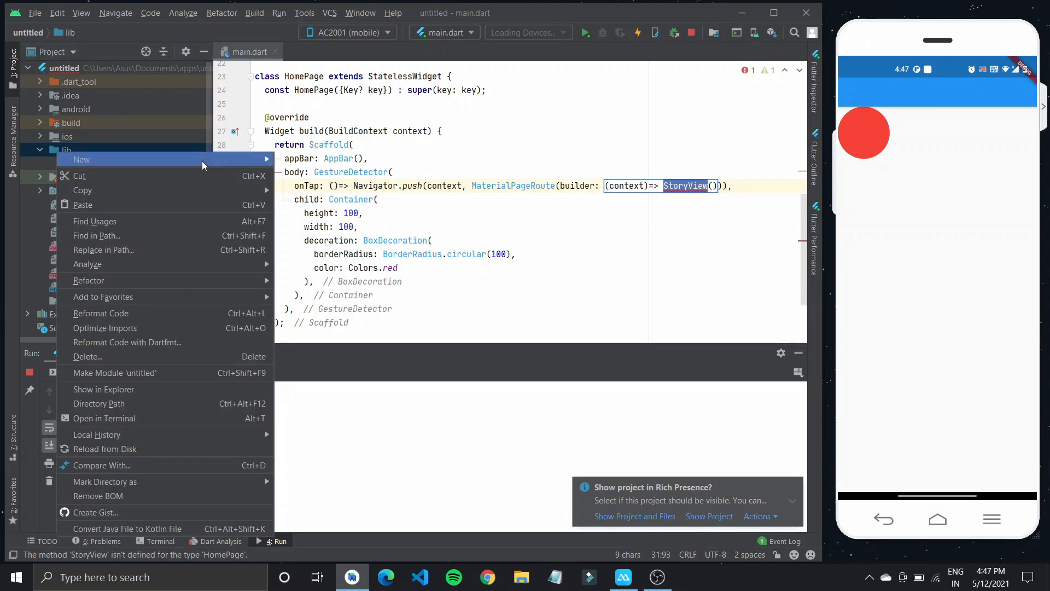
pyautogui.click(81, 160)
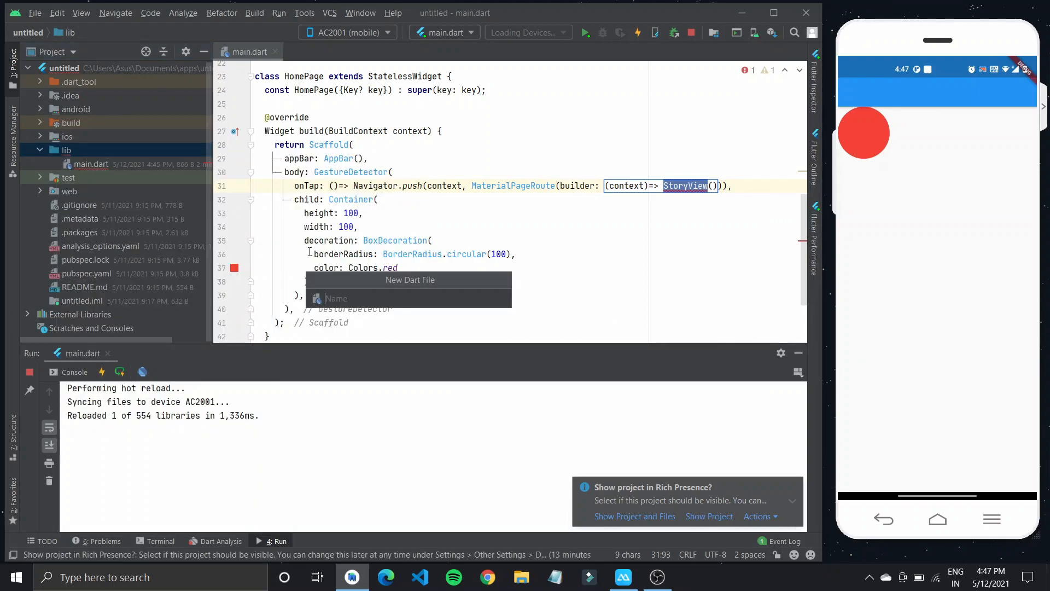
pyautogui.write('storyvi')
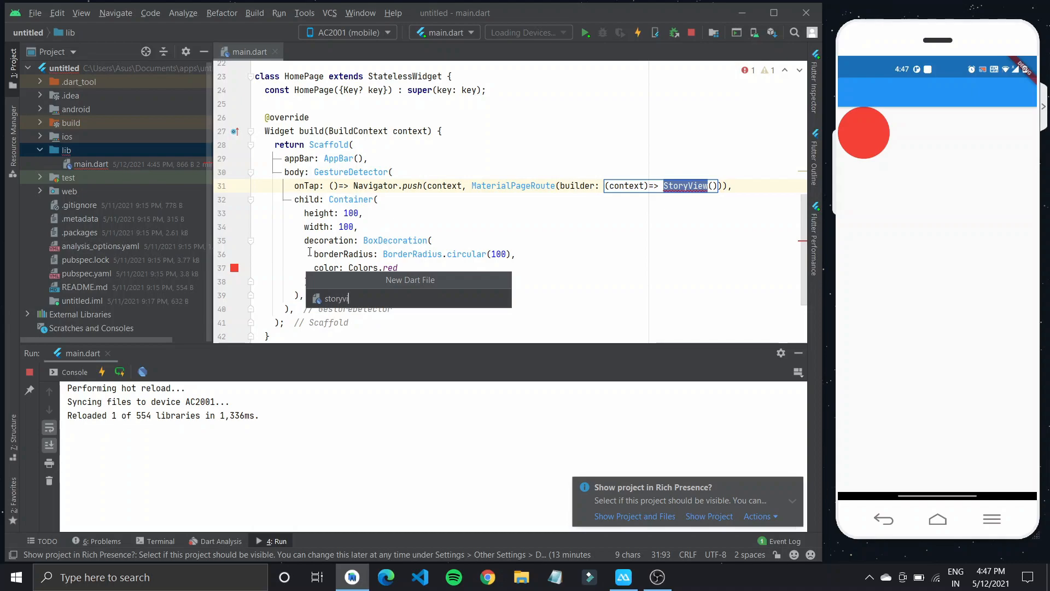
pyautogui.press('Enter')
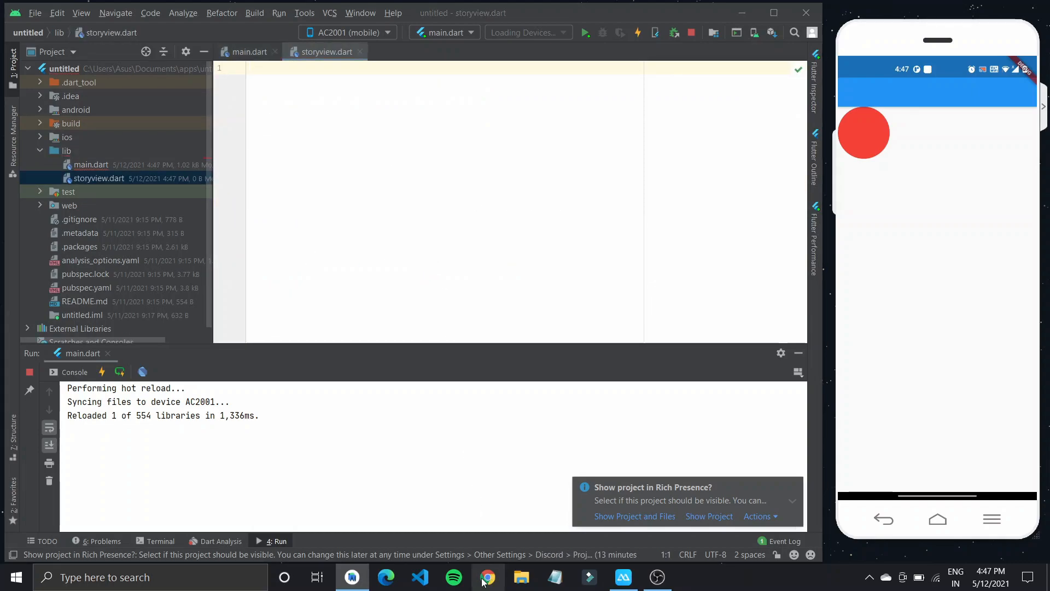
# Step: Copy the story_view: ^0.12.8 dependency line from its pub.dev package page
pyautogui.click(488, 577)
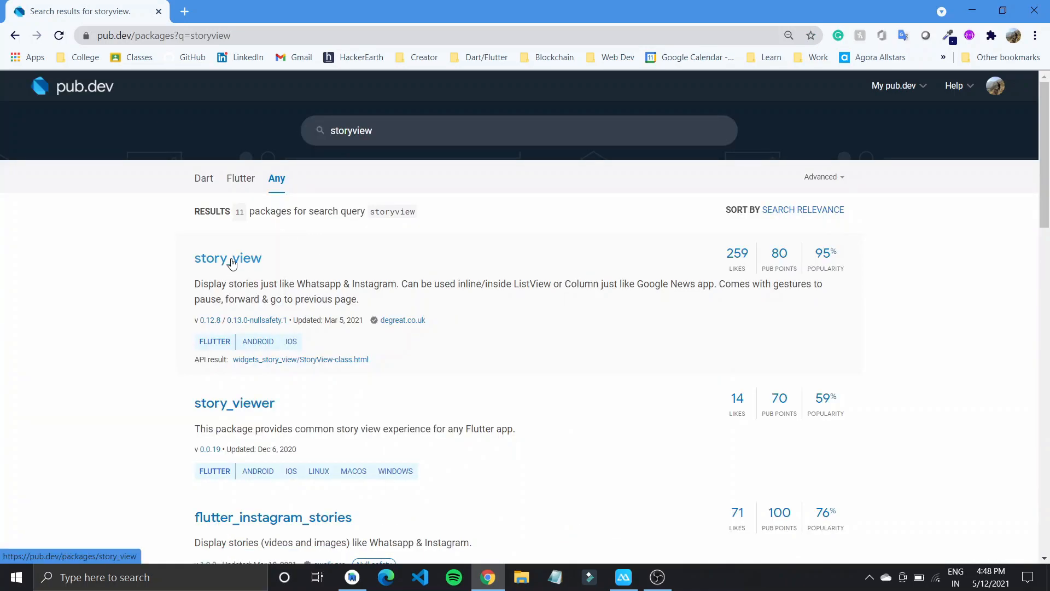
pyautogui.click(228, 258)
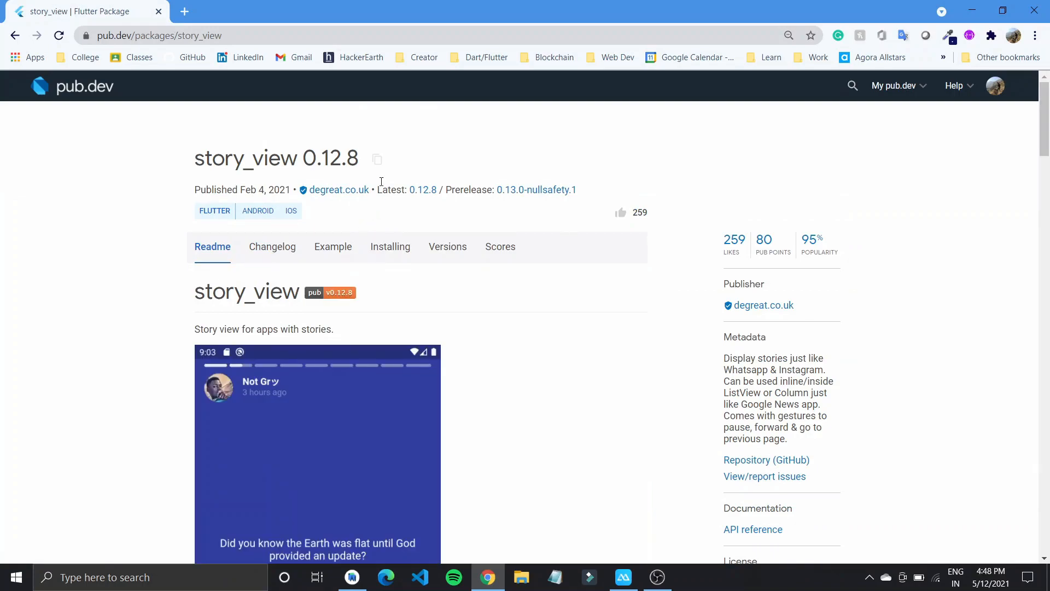
pyautogui.click(377, 159)
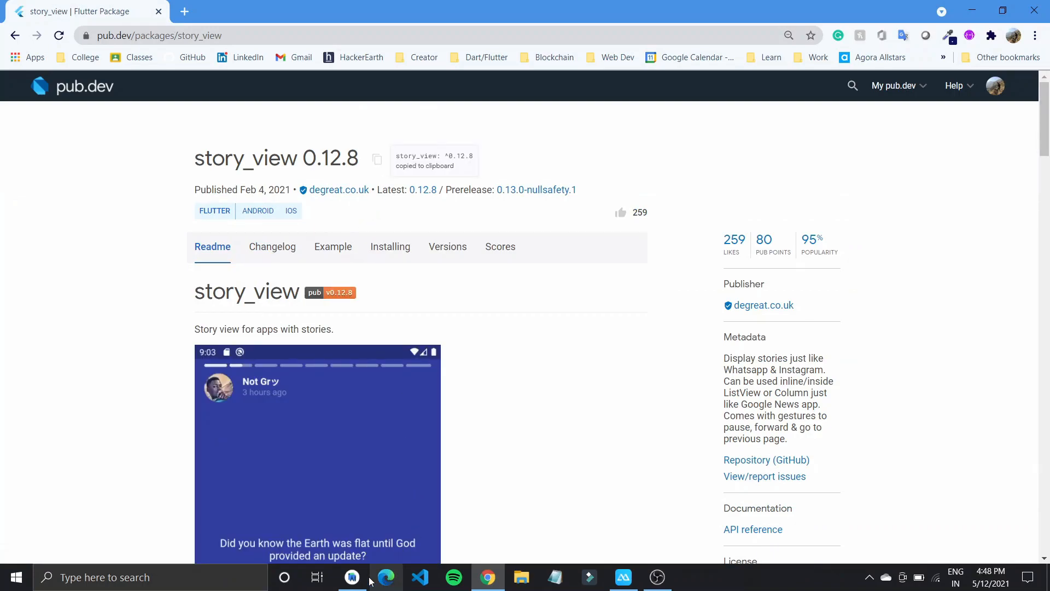
pyautogui.click(352, 577)
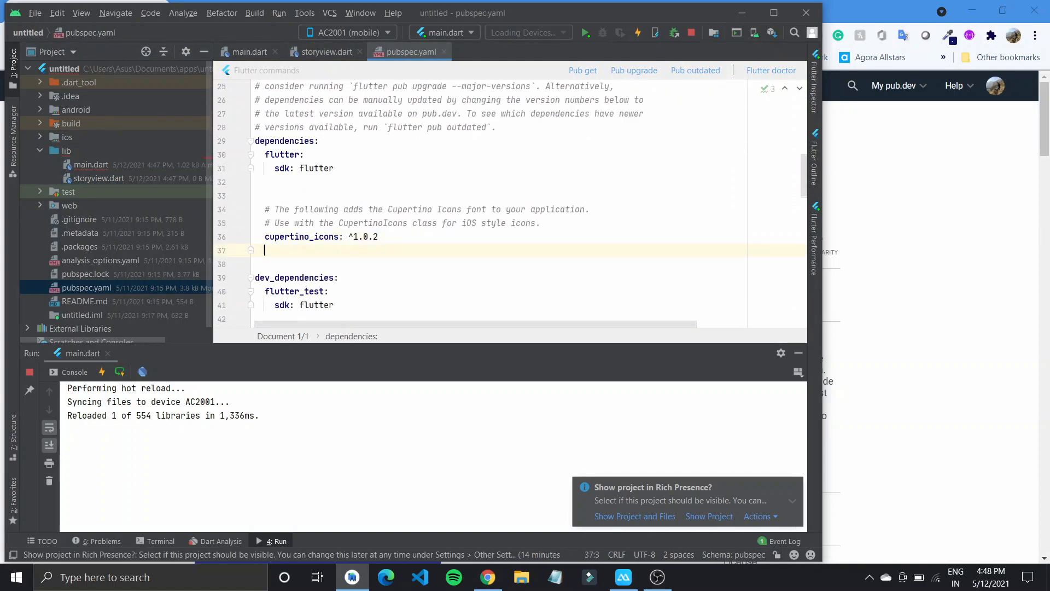
# Step: Paste story_view: ^0.12.8 under dependencies in pubspec.yaml and run Pub get
pyautogui.write('story_view: ^0.12.8')
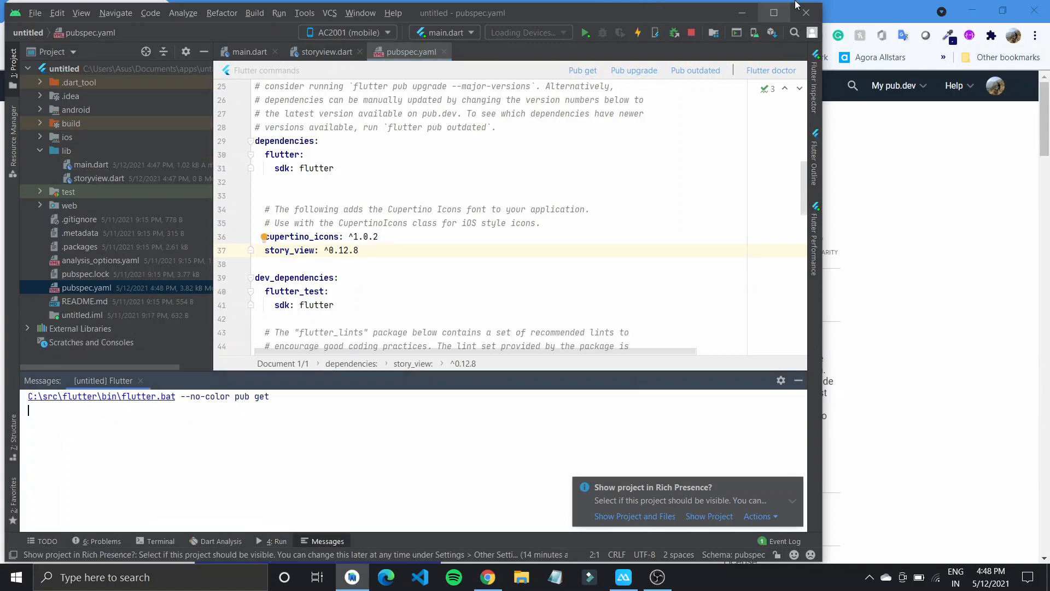
pyautogui.click(487, 576)
pyautogui.write('im')
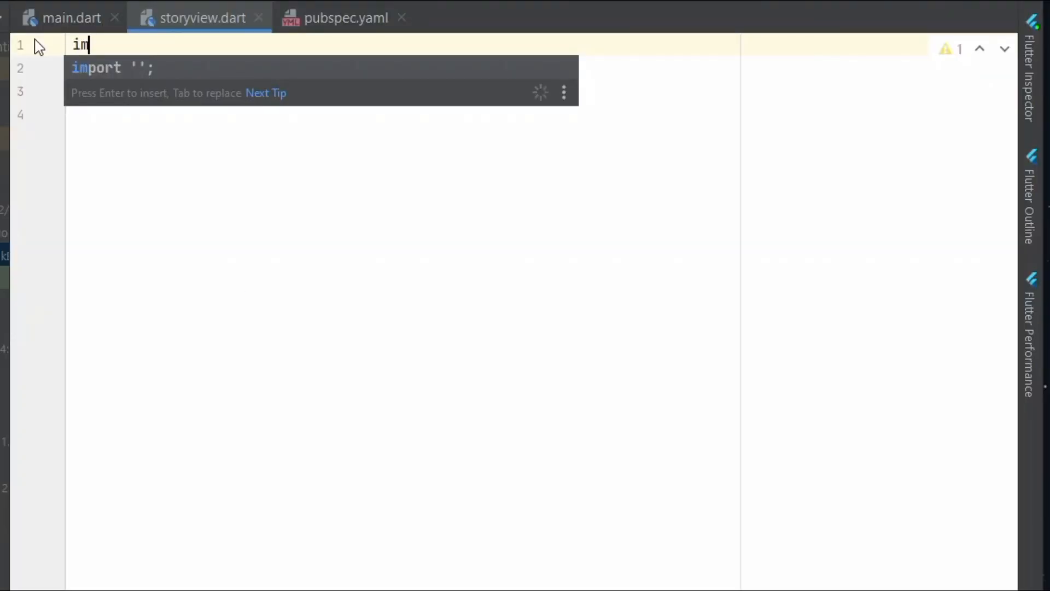
# Step: Import package:story_view/story_view.dart and package:flutter/material.dart in storyview.dart
pyautogui.write("story_view/story_view.dart';")
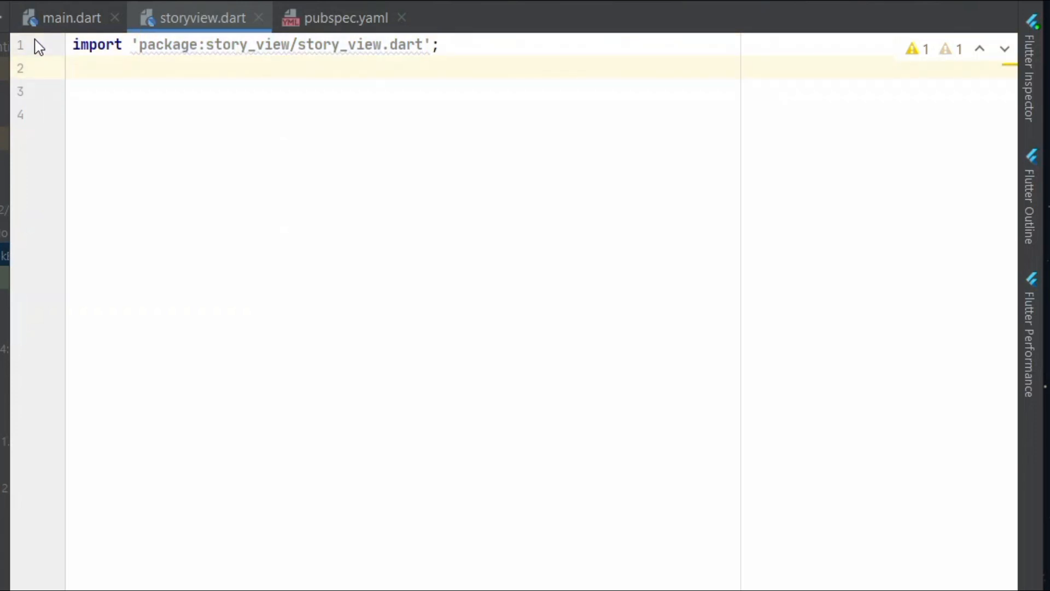
pyautogui.write('import')
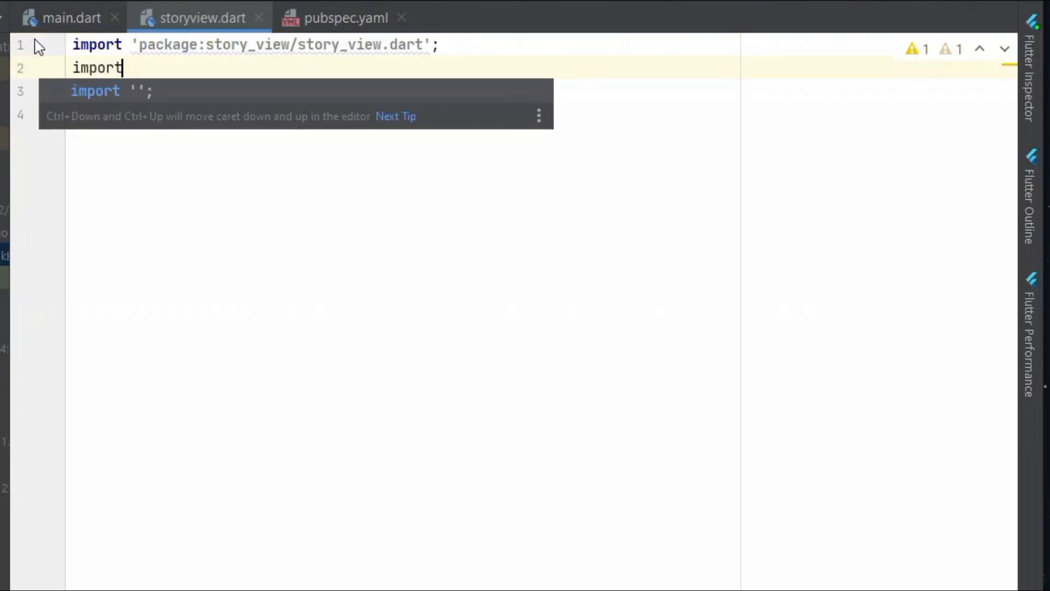
pyautogui.write("'m';")
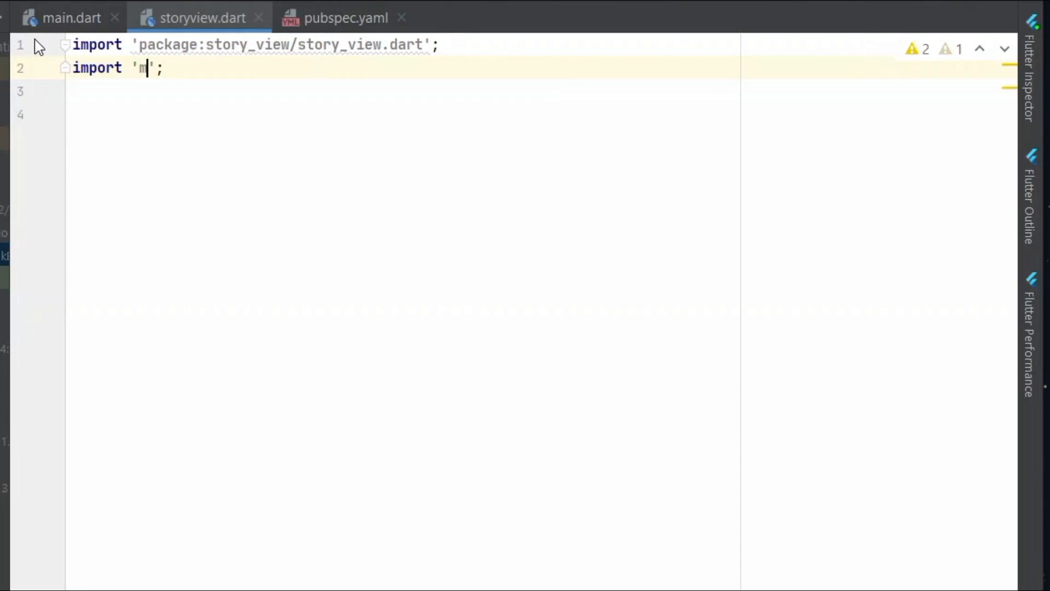
pyautogui.write('package:flutter/material.dart')
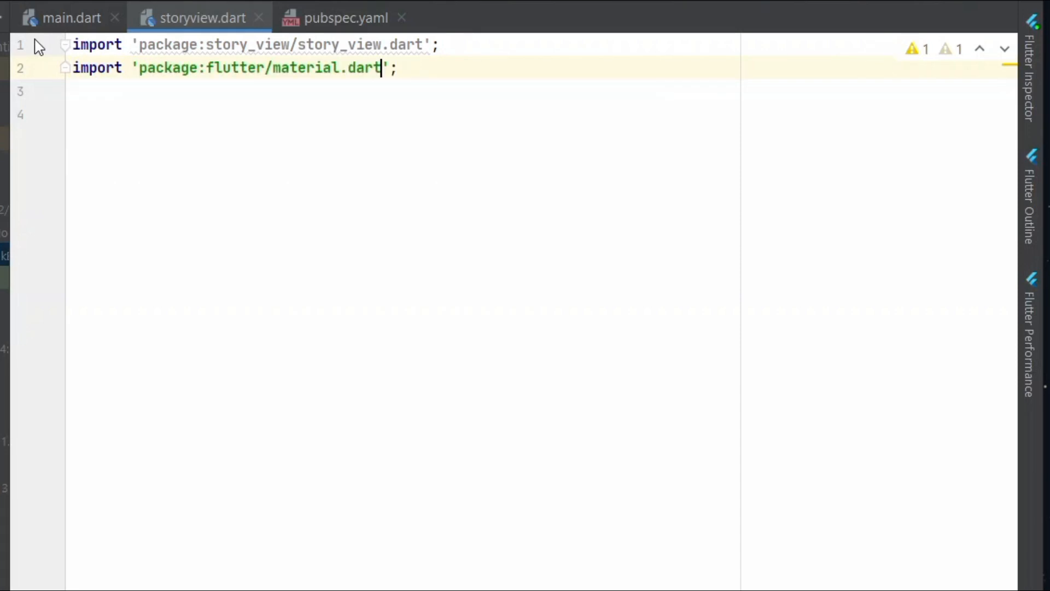
pyautogui.write('s')
pyautogui.write('child: ,')
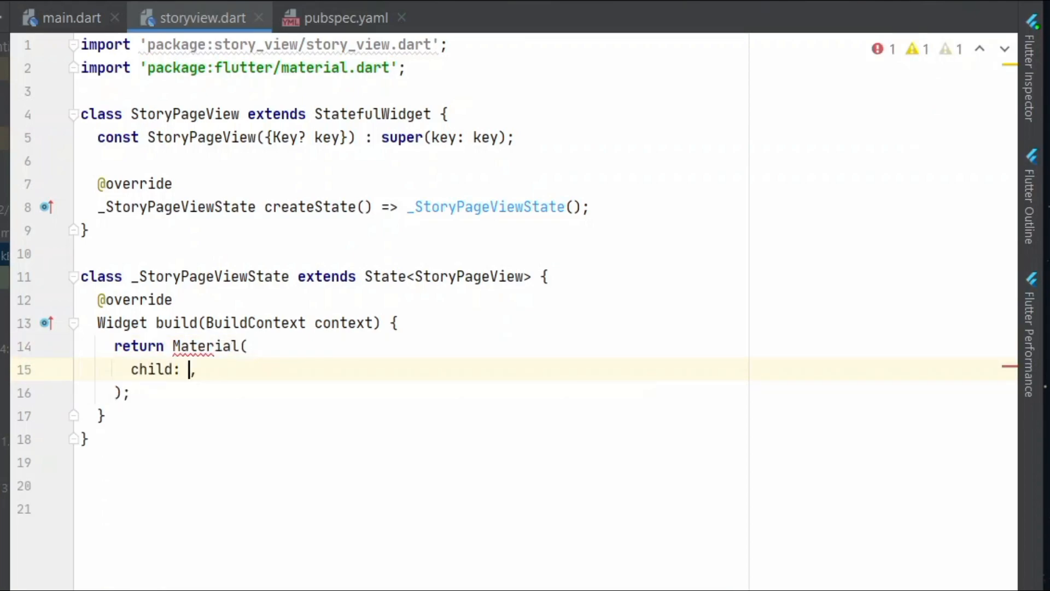
# Step: Insert a StoryView child and start its storyItems argument via autocomplete
pyautogui.write('Stroy')
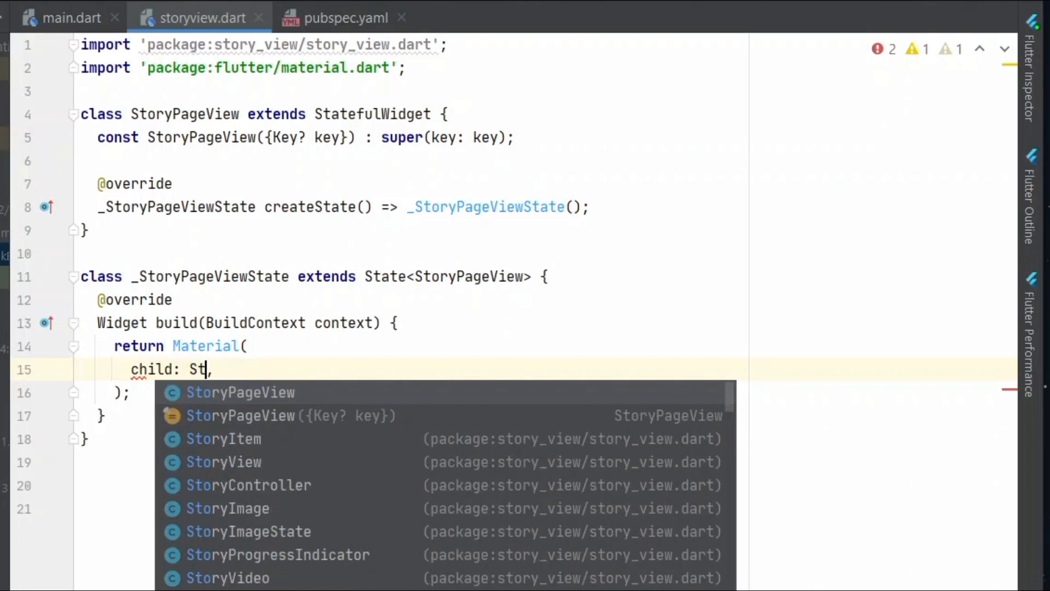
pyautogui.write('or')
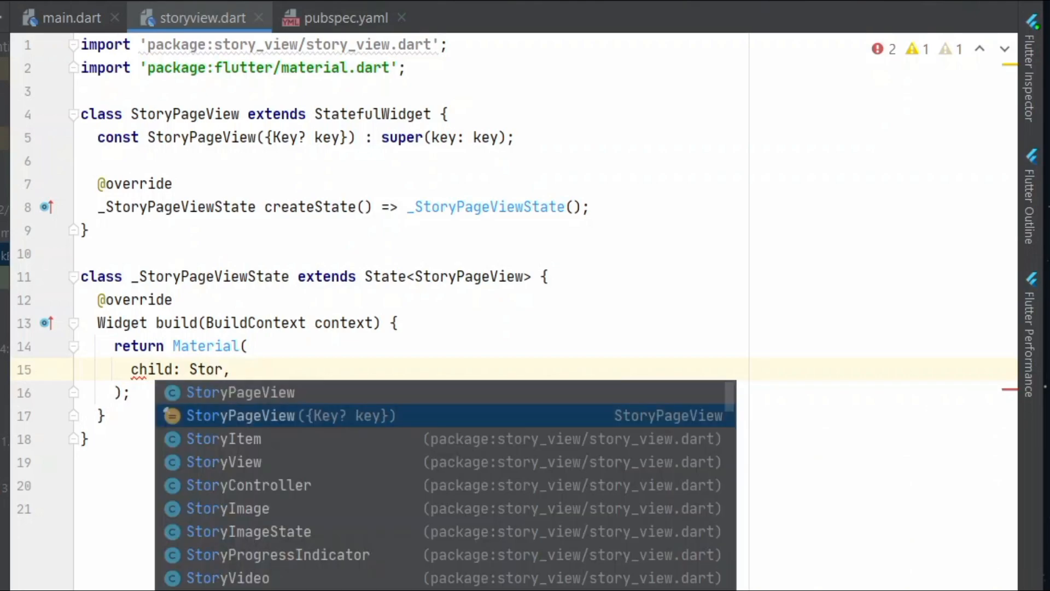
pyautogui.click(223, 462)
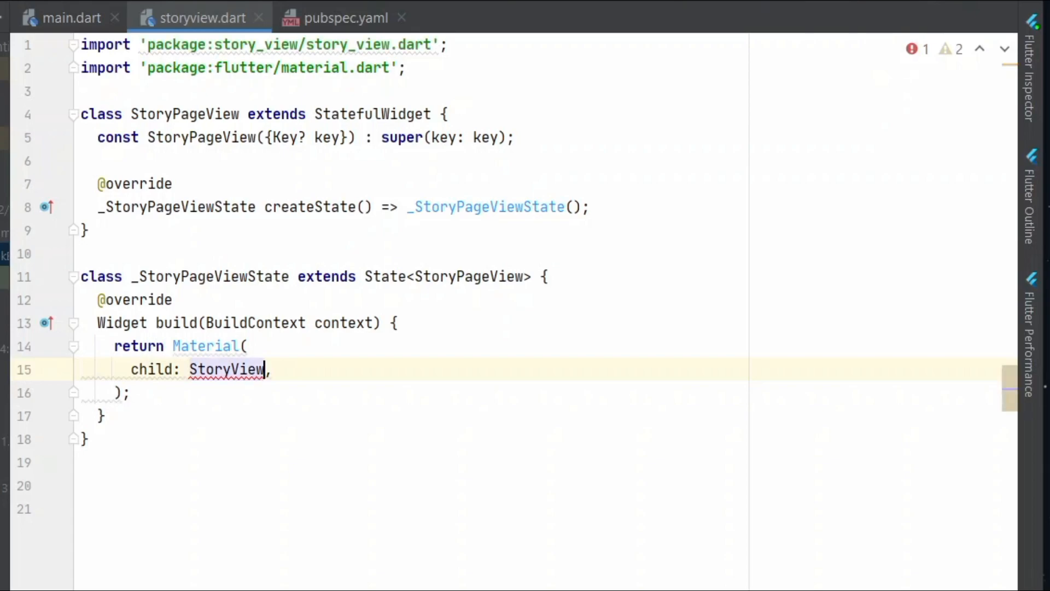
pyautogui.write('(')
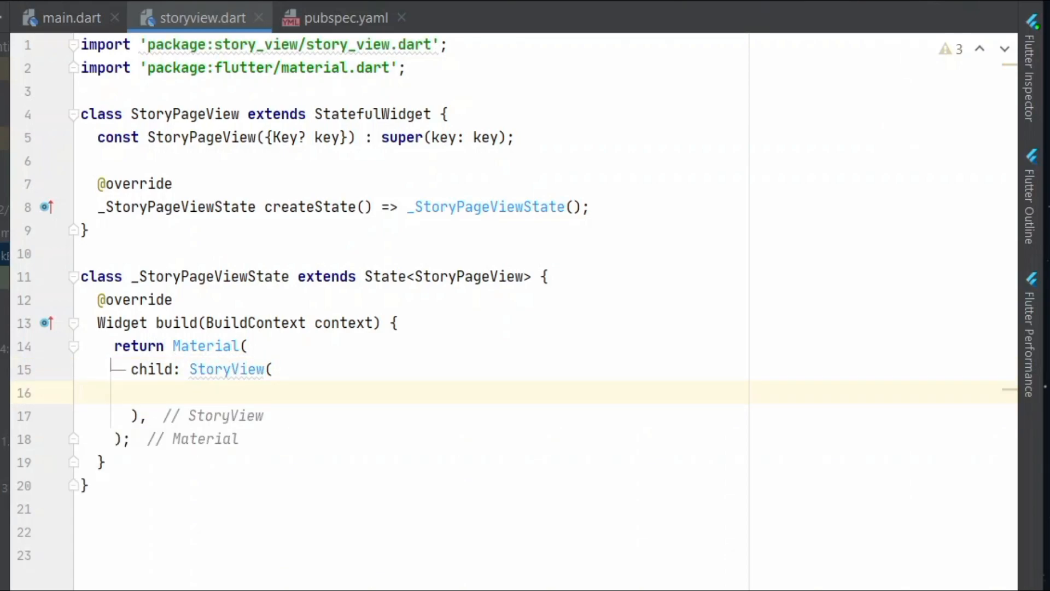
pyautogui.write('st')
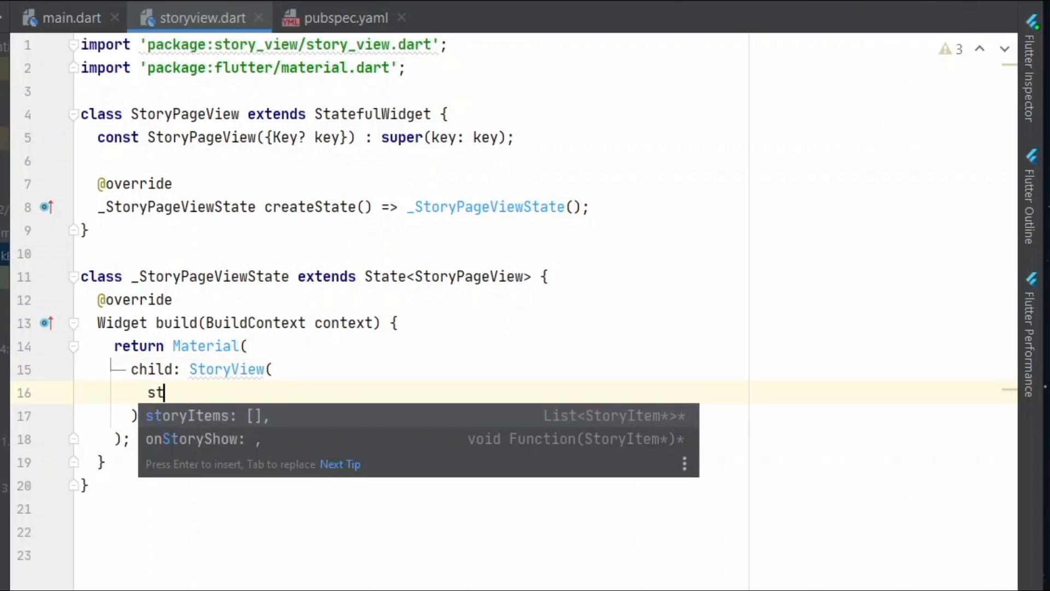
pyautogui.press('Enter')
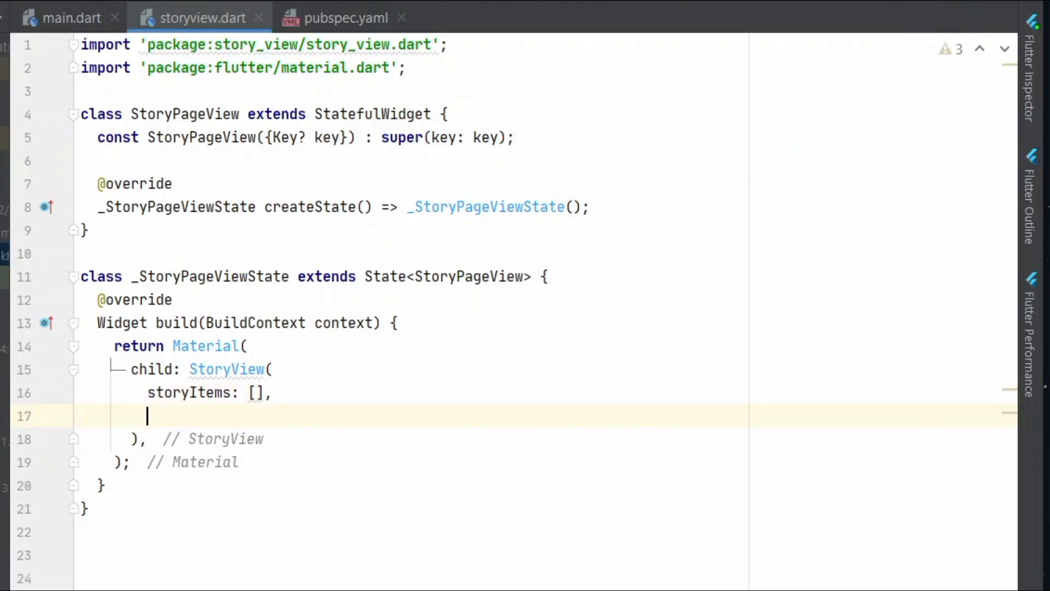
# Step: Pass controller from a final StoryController() field and set inline: false
pyautogui.write('controller: c,')
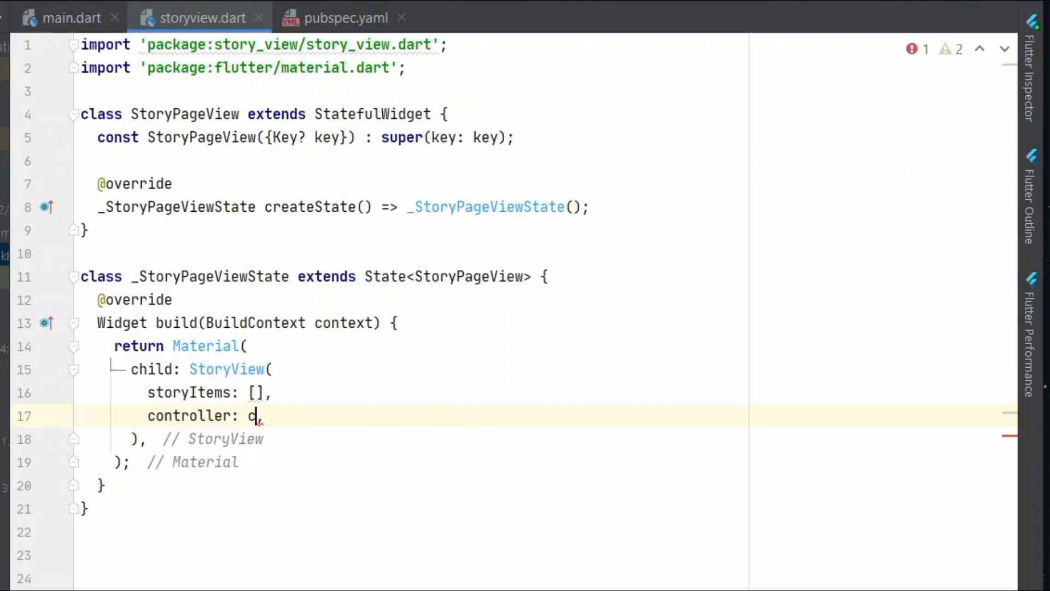
pyautogui.write('ontroller')
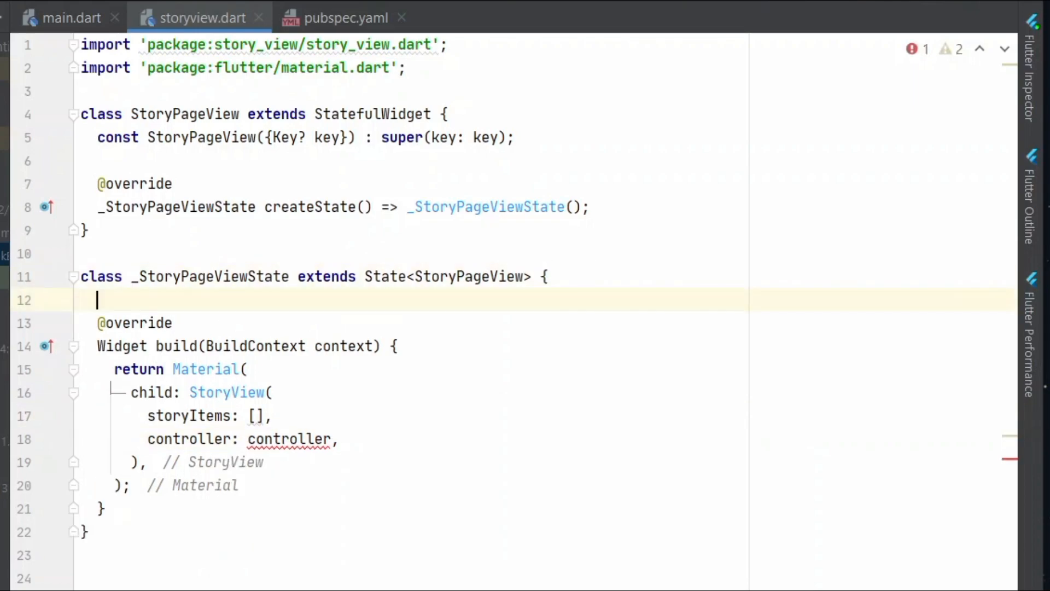
pyautogui.write('final')
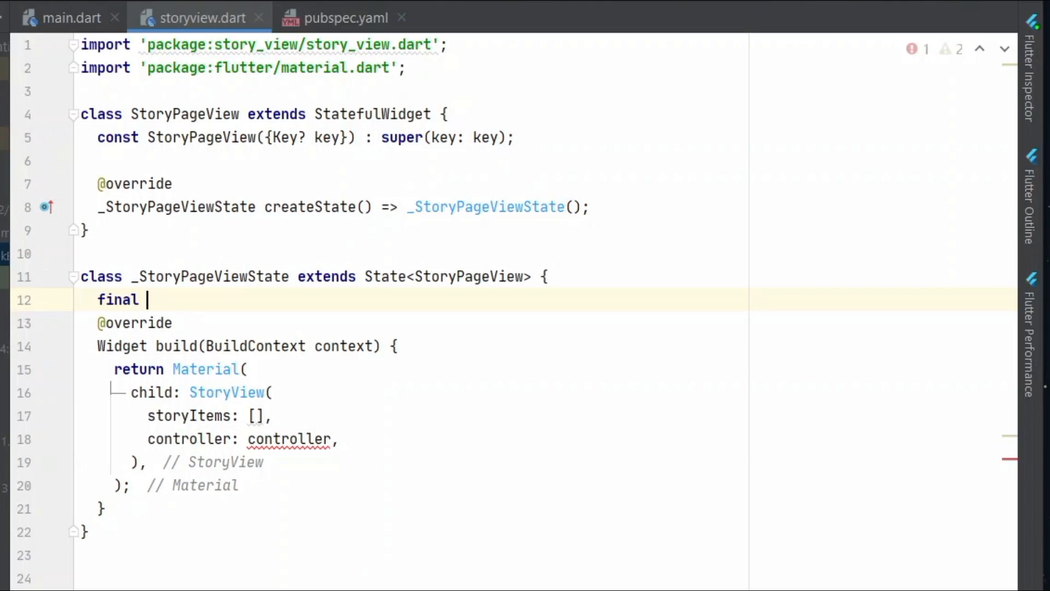
pyautogui.write('controller')
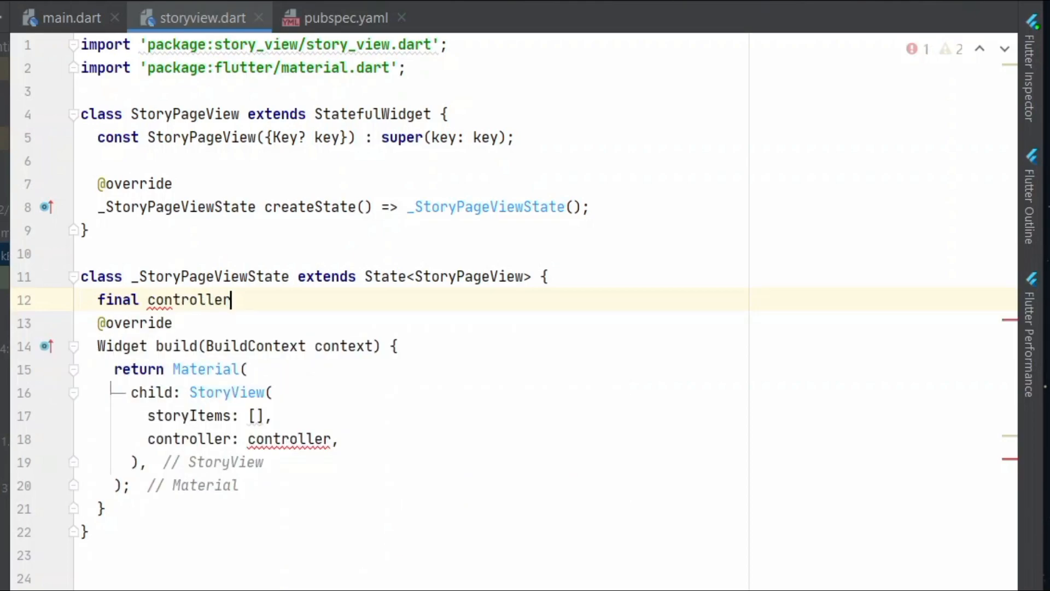
pyautogui.write('= Sto')
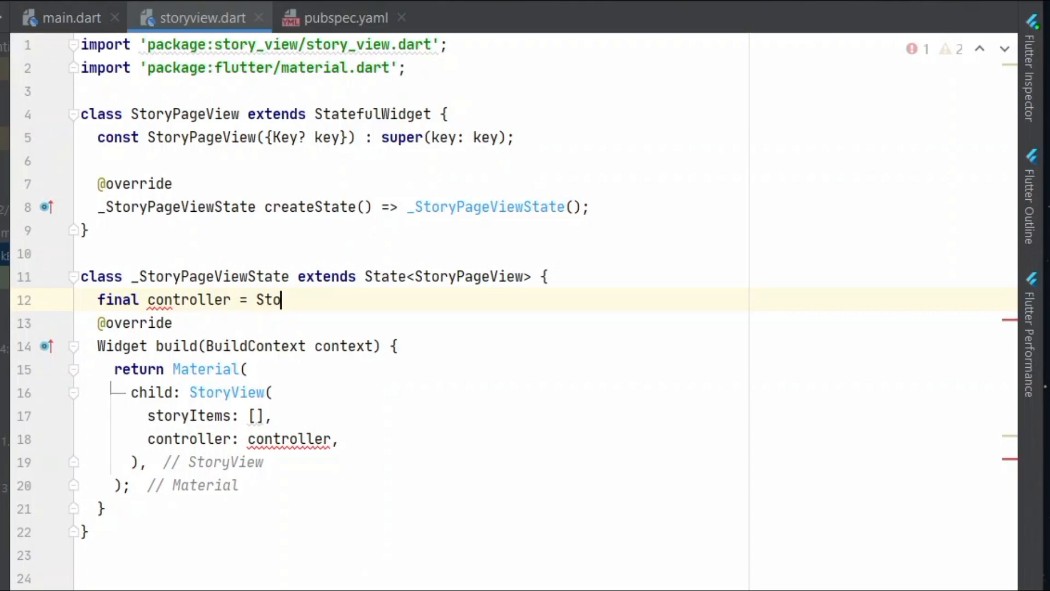
pyautogui.write('ryController();')
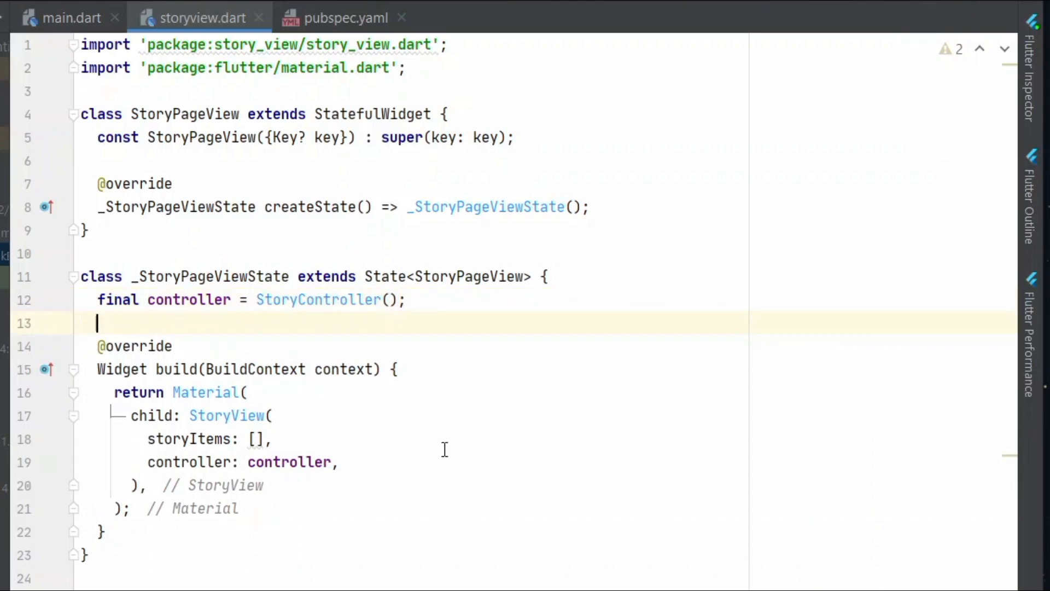
pyautogui.write('in')
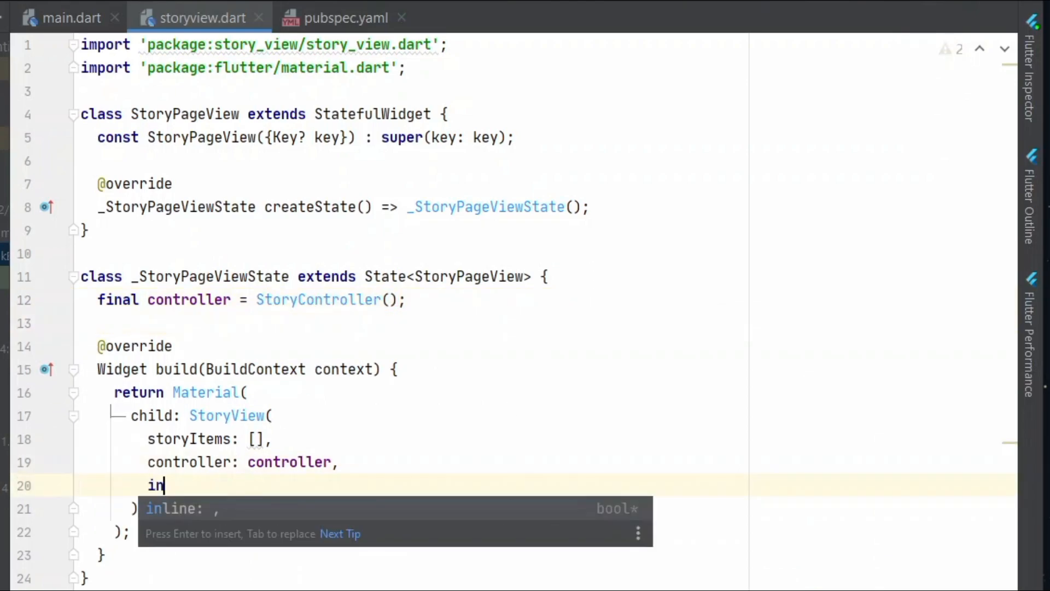
pyautogui.write('line: false,')
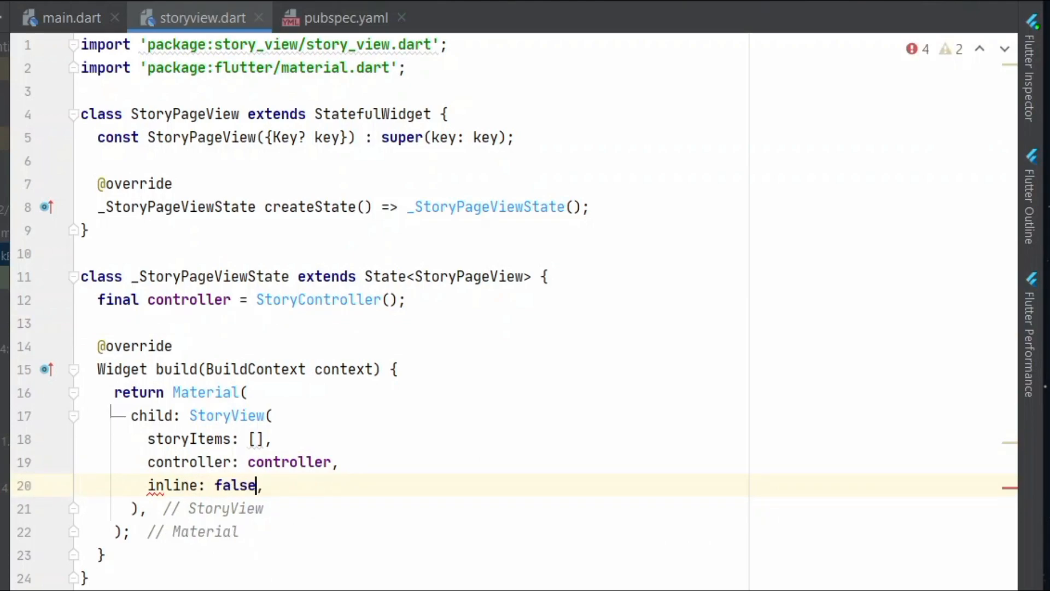
pyautogui.write('n')
pyautogui.write('repeat: false,')
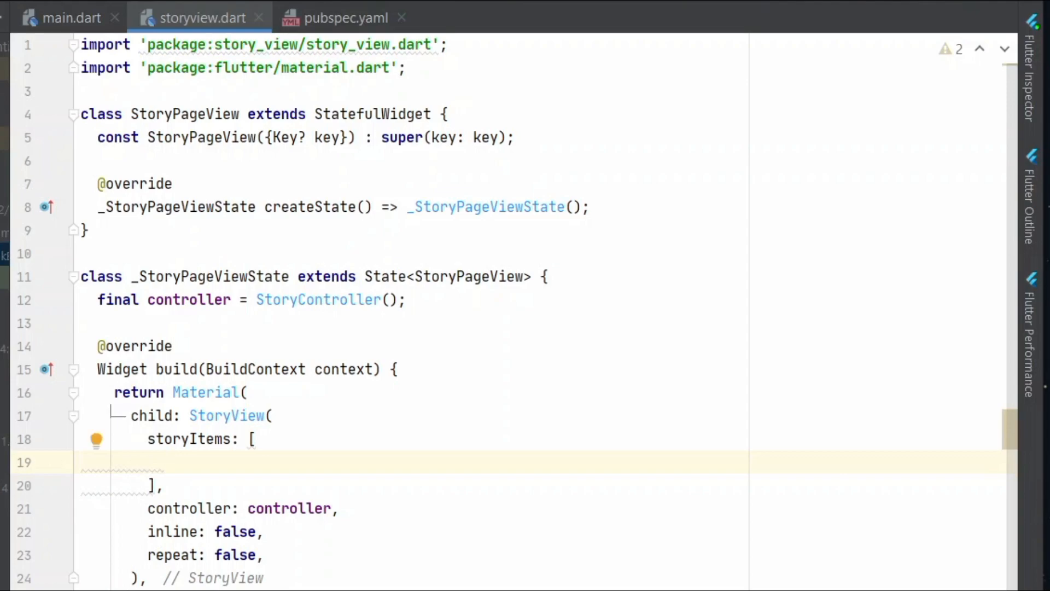
# Step: Add StoryItem.text with title 'Hello World' and backgroundColor Colors.grey to storyItems
pyautogui.write('Stro')
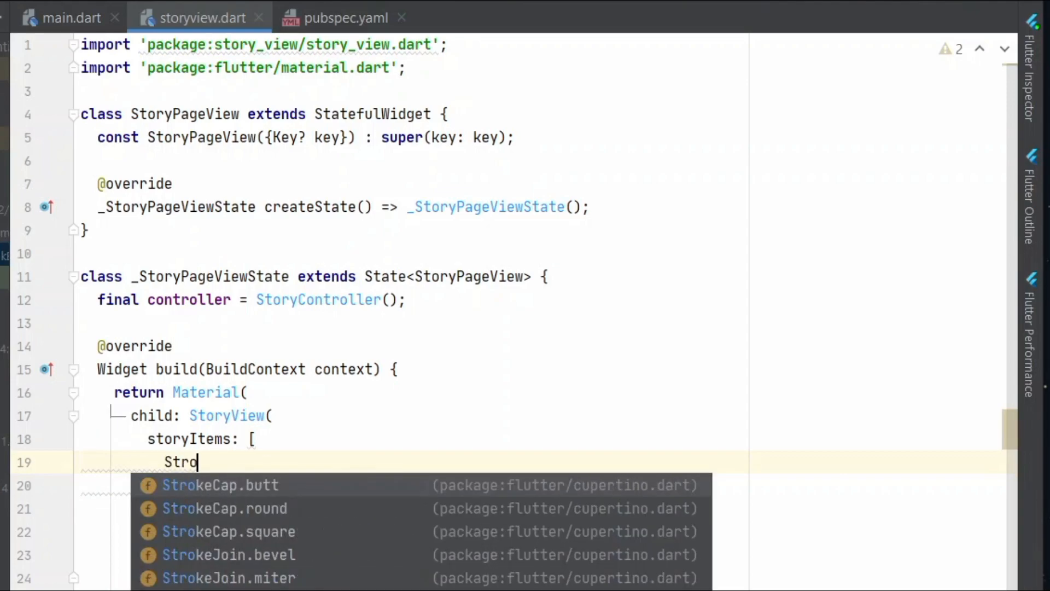
pyautogui.write('r')
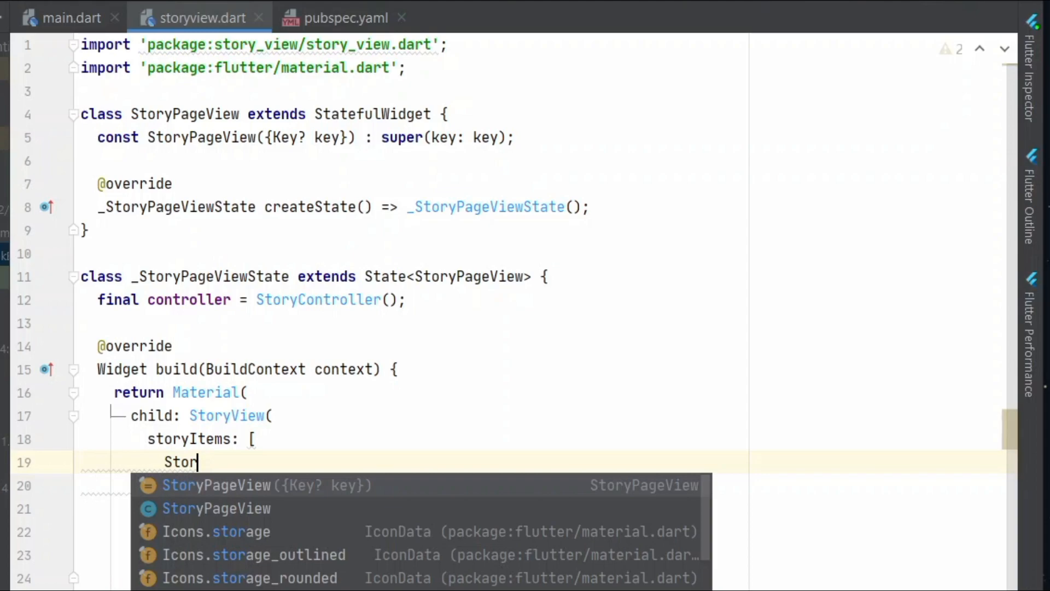
pyautogui.write('yItem')
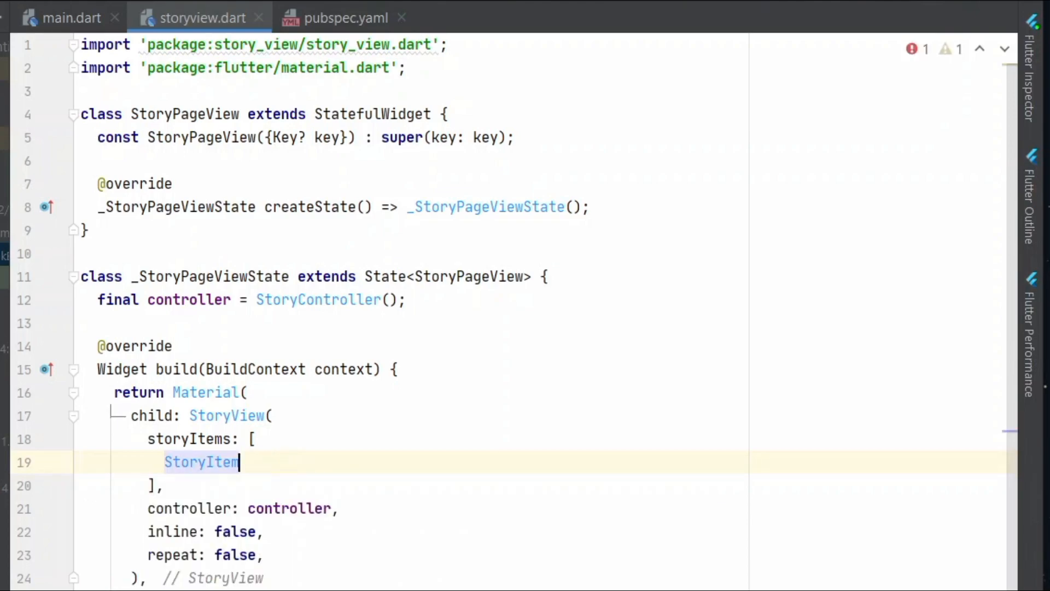
pyautogui.write('.')
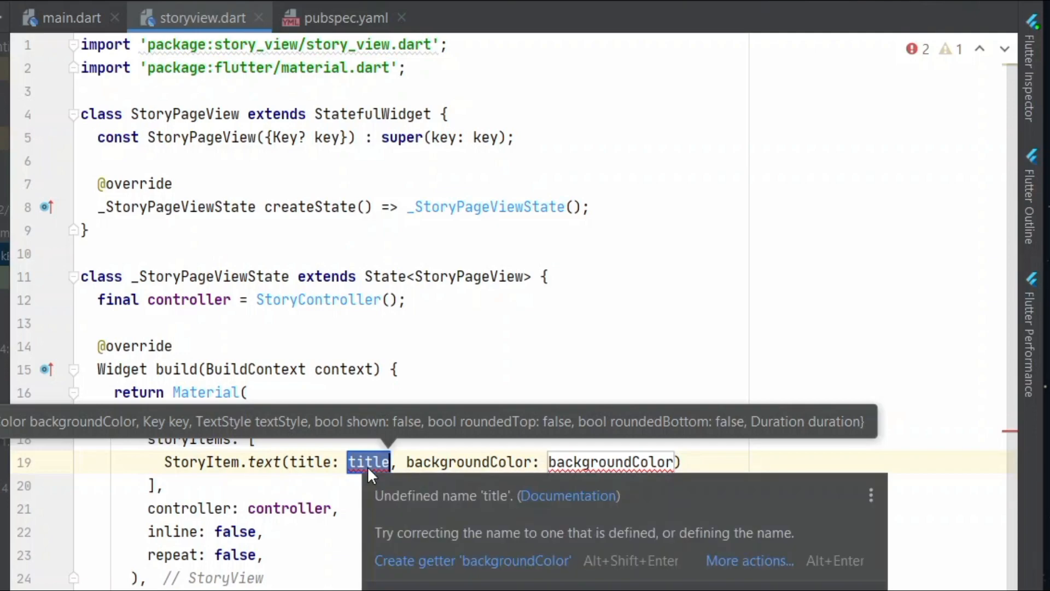
pyautogui.write("'Hell'")
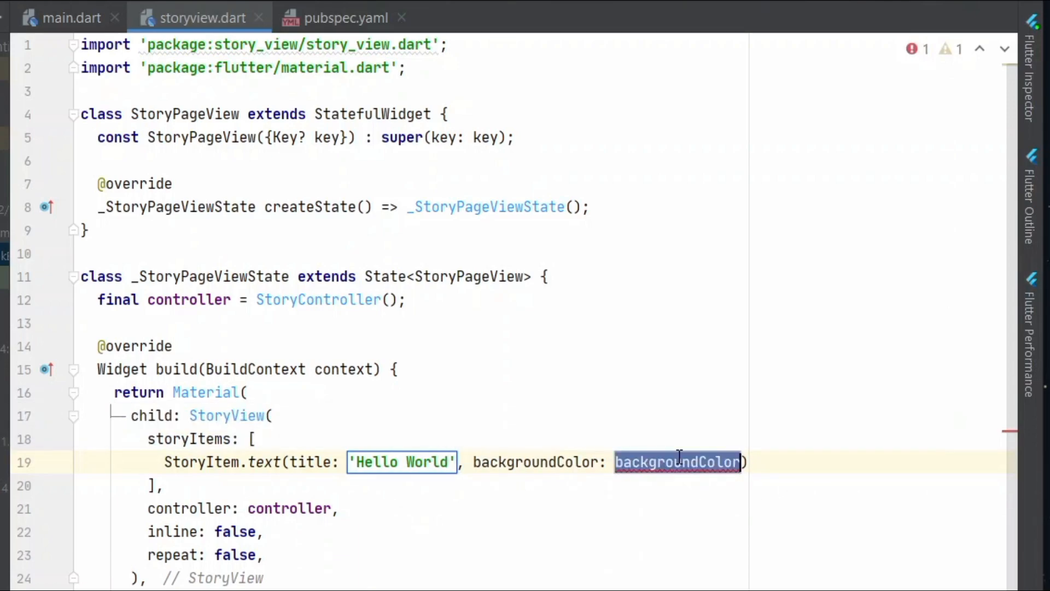
pyautogui.write('Color')
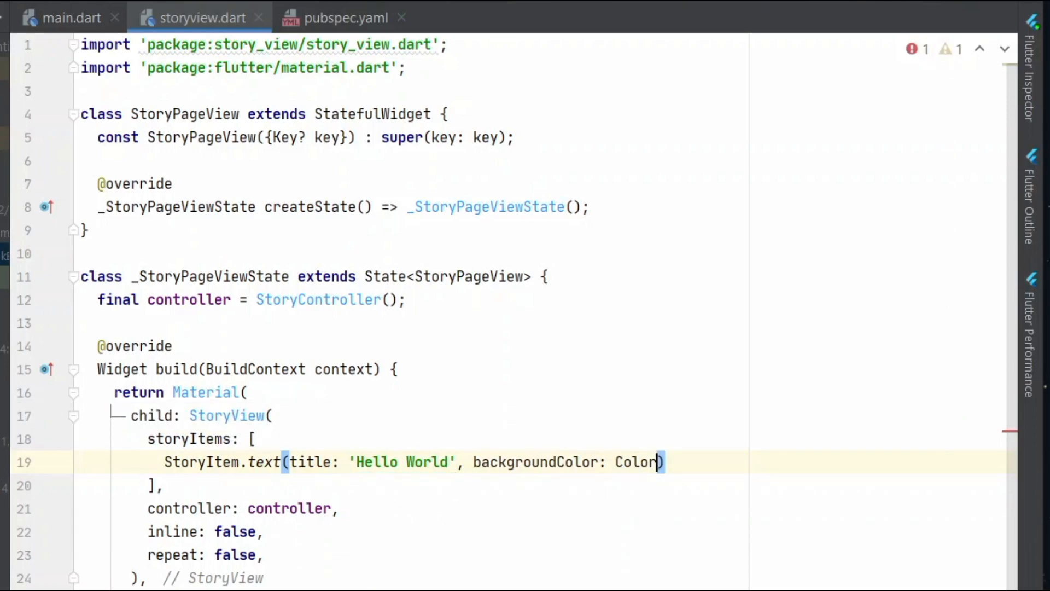
pyautogui.write('s.')
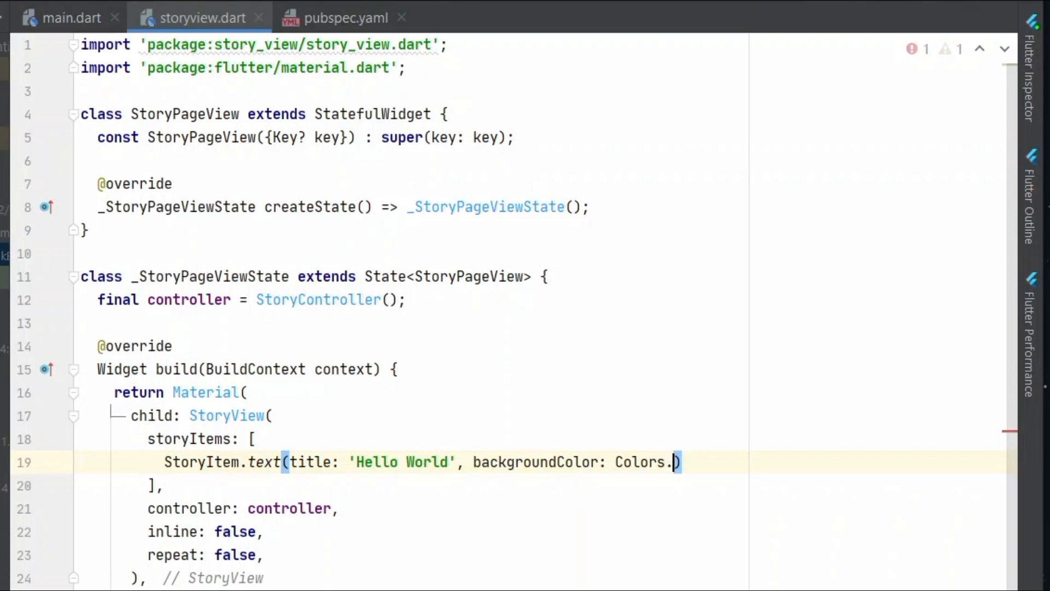
pyautogui.write('grey')
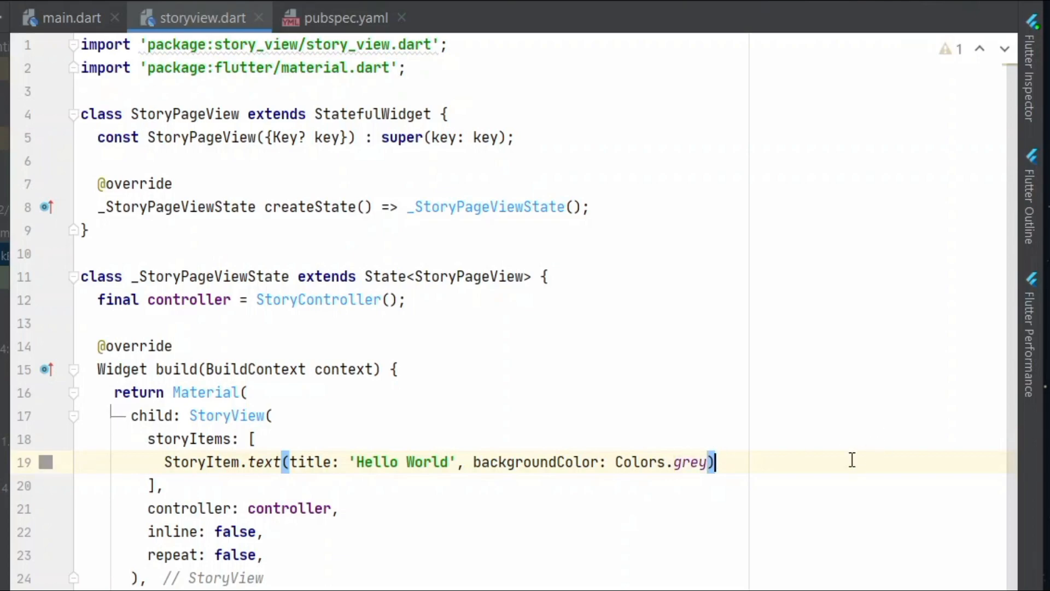
pyautogui.write(',')
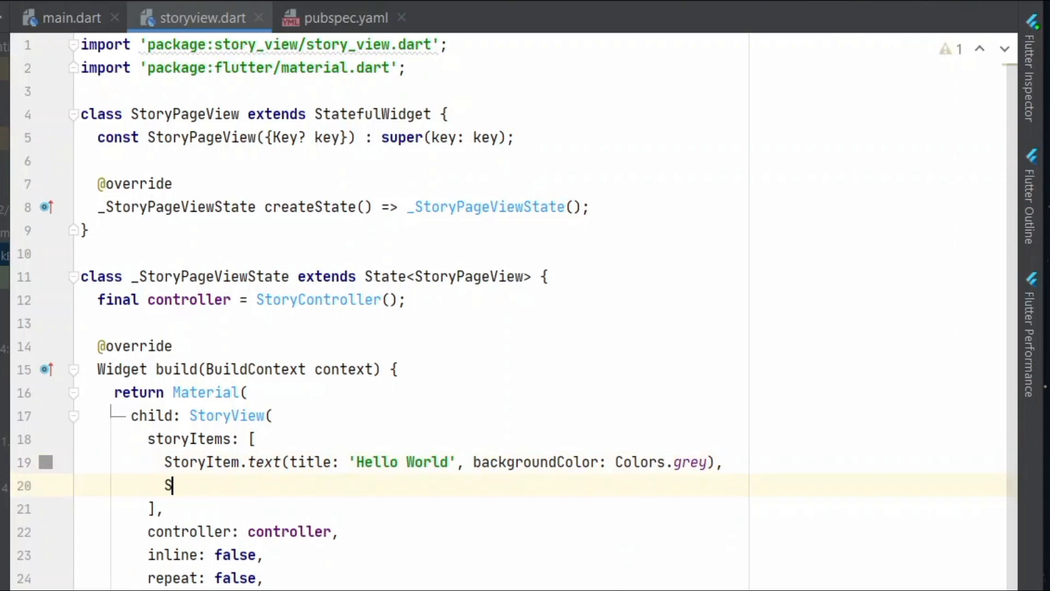
# Step: Type a second StoryItem and pick the pageImage constructor from autocomplete
pyautogui.write('tor')
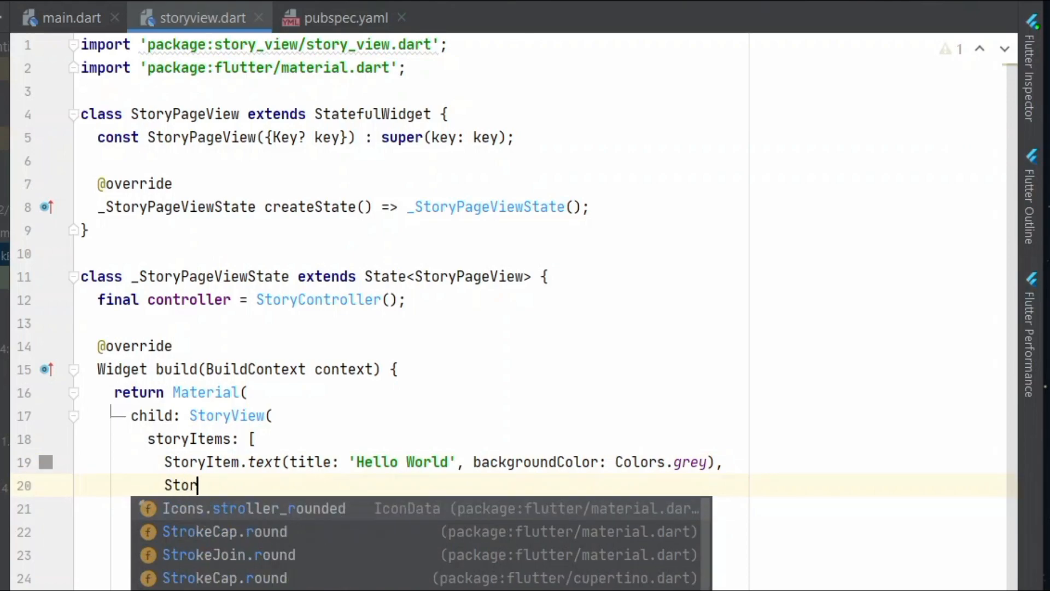
pyautogui.write('yI')
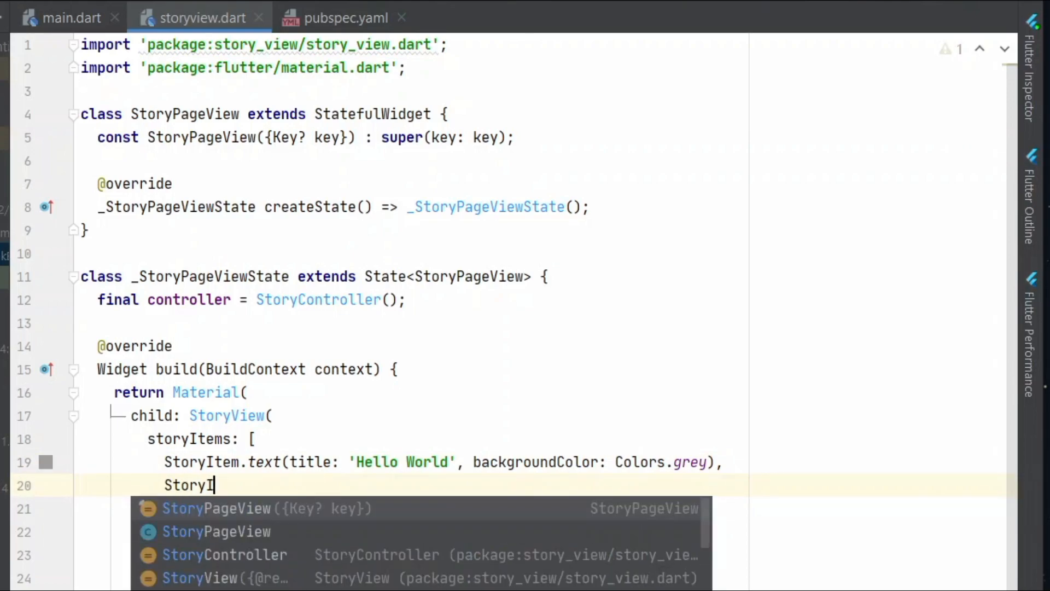
pyautogui.write('tem.')
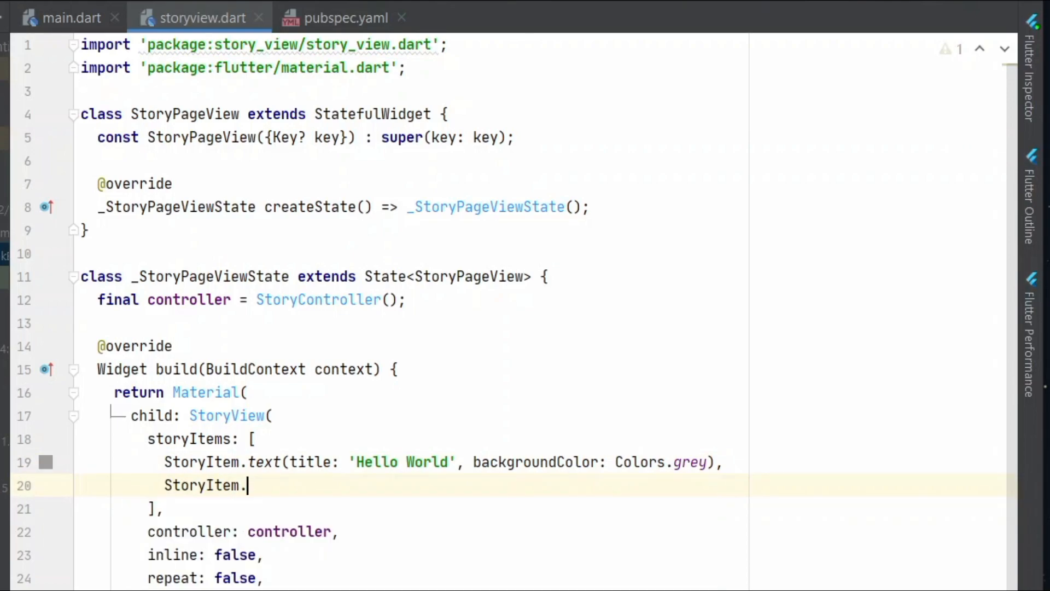
pyautogui.write('i')
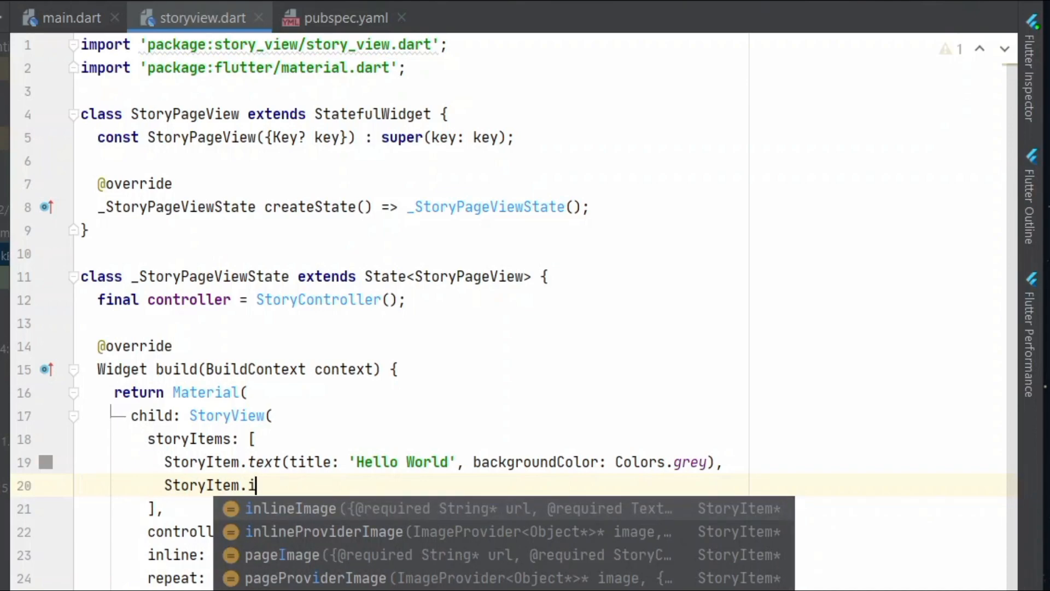
pyautogui.write('ma')
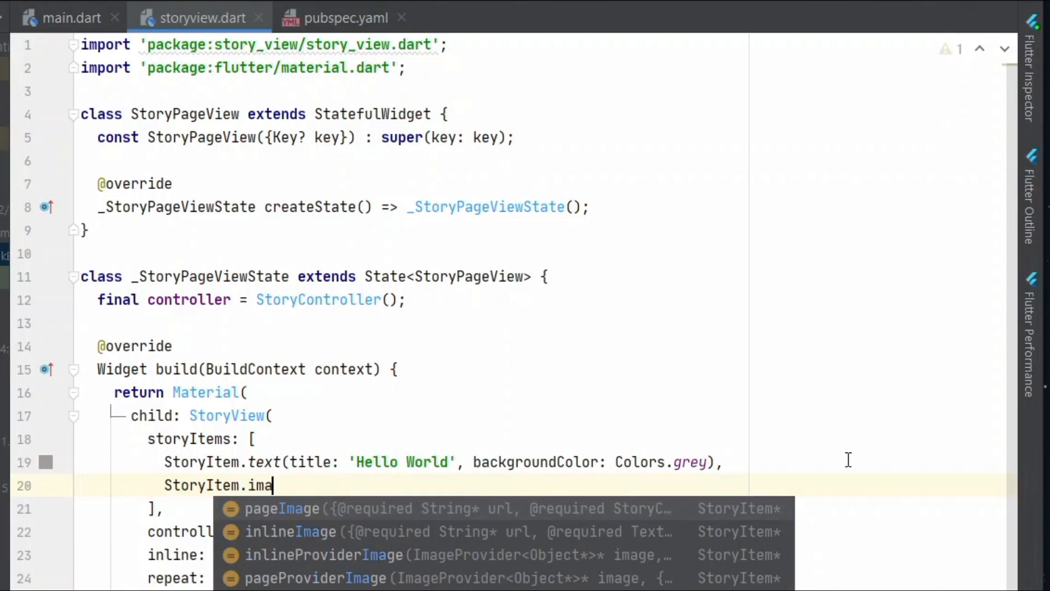
pyautogui.click(281, 509)
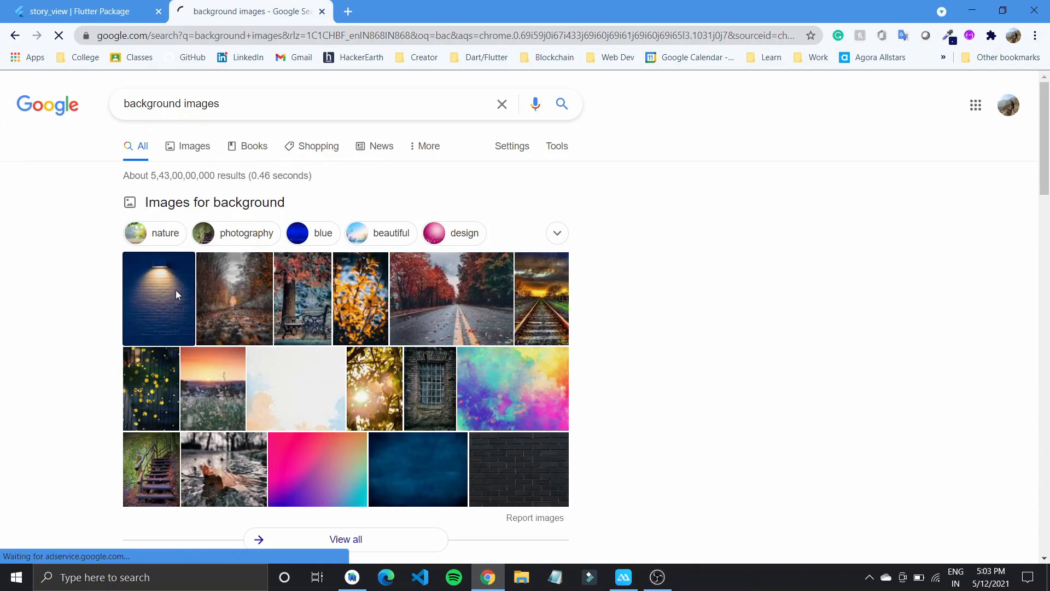
# Step: Open the dark blue brick wall image from the background image results
pyautogui.click(195, 146)
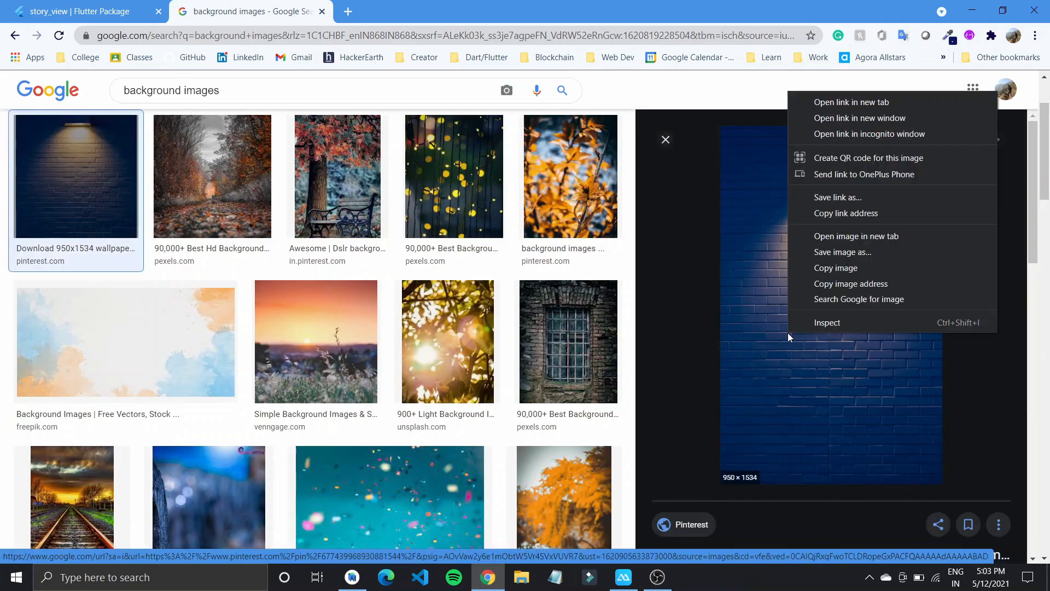
pyautogui.moveTo(858, 298)
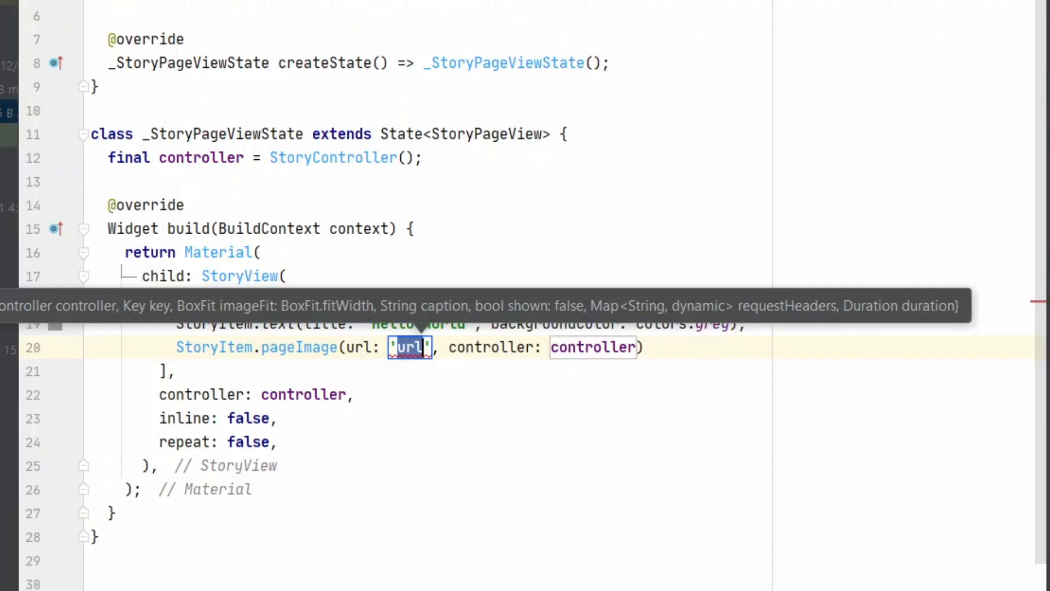
# Step: Paste the Pinterest brick-wall image address as the StoryItem.pageImage url
pyautogui.write("'https://i.pinimg.com/originals/af/8d/63/af8d63a477078732b79ff9d9fc60873f.jpg'")
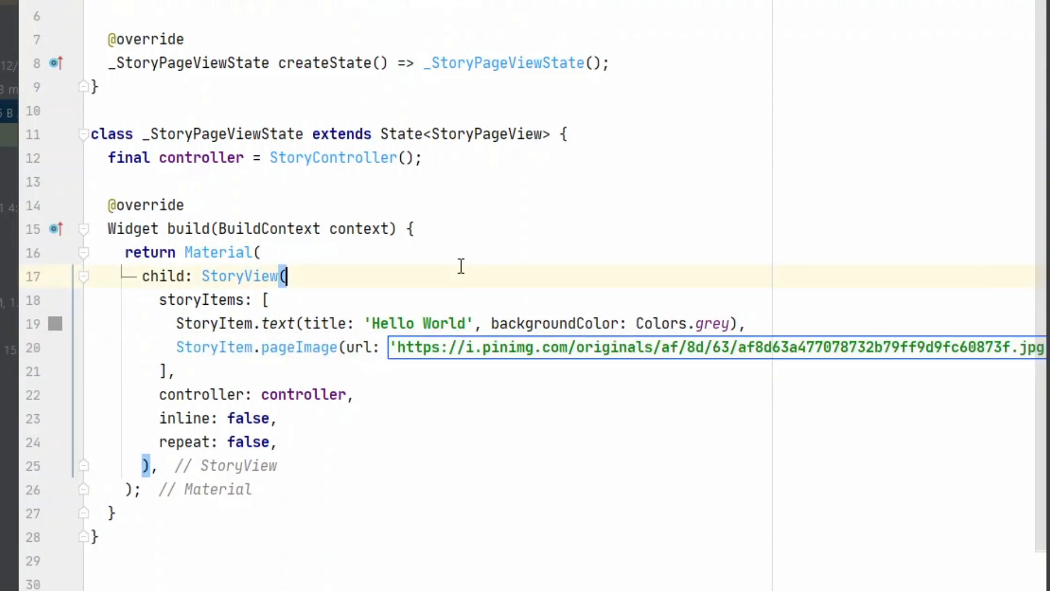
pyautogui.moveTo(622, 208)
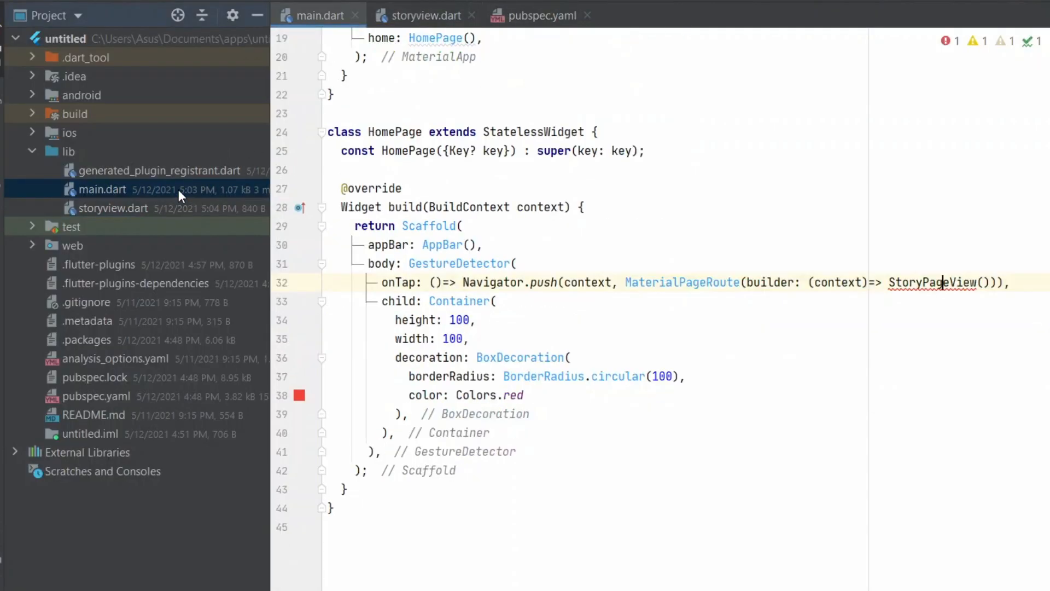
# Step: Select the unresolved StoryPageView name in main.dart's tap route to import it
pyautogui.doubleClick(932, 282)
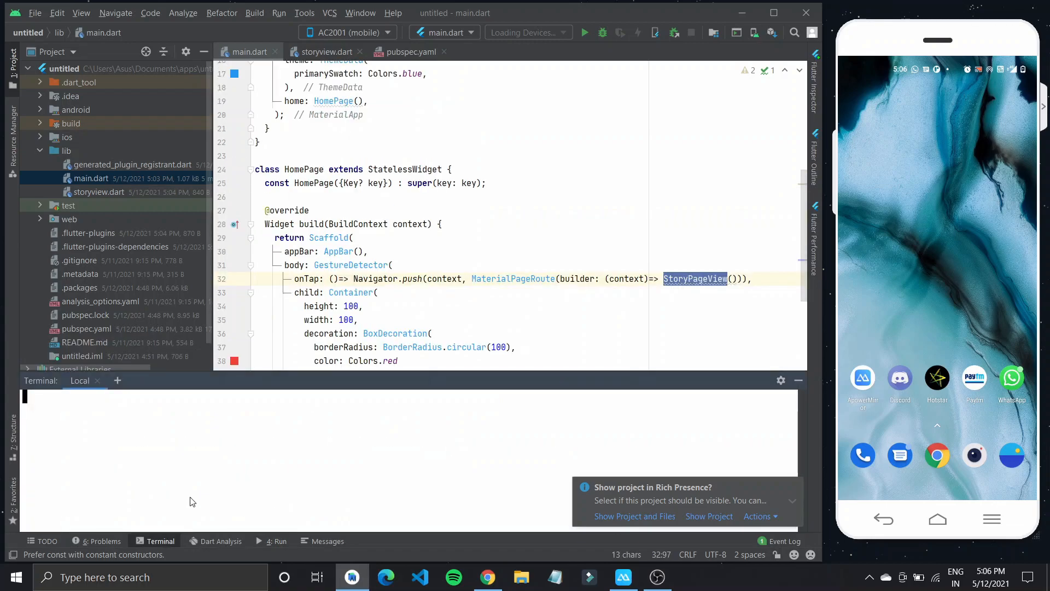
# Step: Enter 'flutter run --no-sound-null-safety' in the terminal
pyautogui.write('flutter run --no-sound-null-safety')
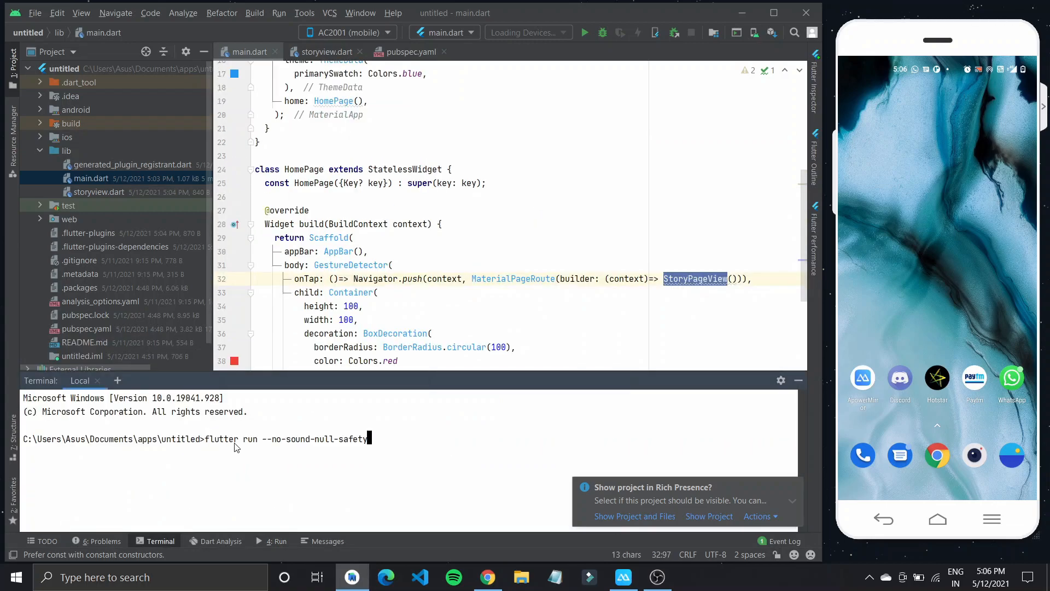